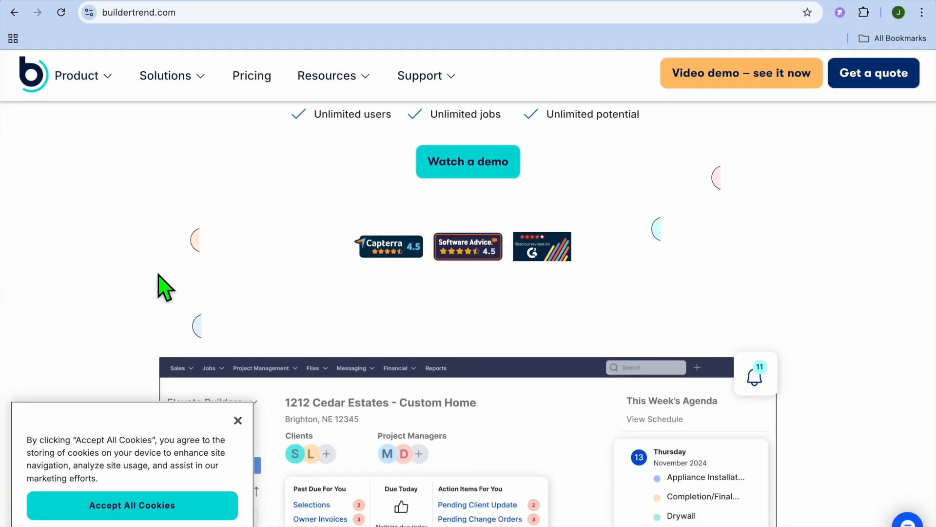
- Scroll through the Buildertrend homepage's feature sections and back up toward the navigation bar
{"action": "scroll", "scroll_direction": "down", "scroll_amount": 3}
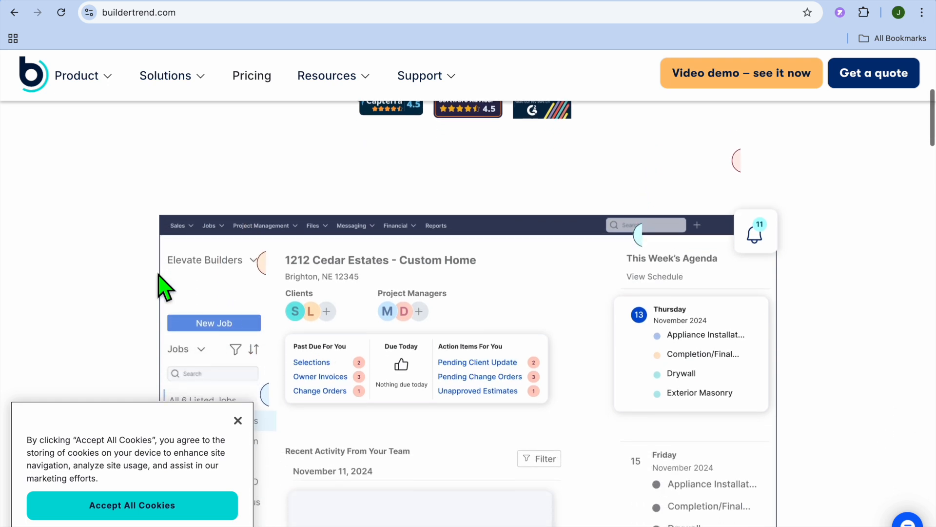
{"action": "scroll", "scroll_direction": "down", "scroll_amount": 3}
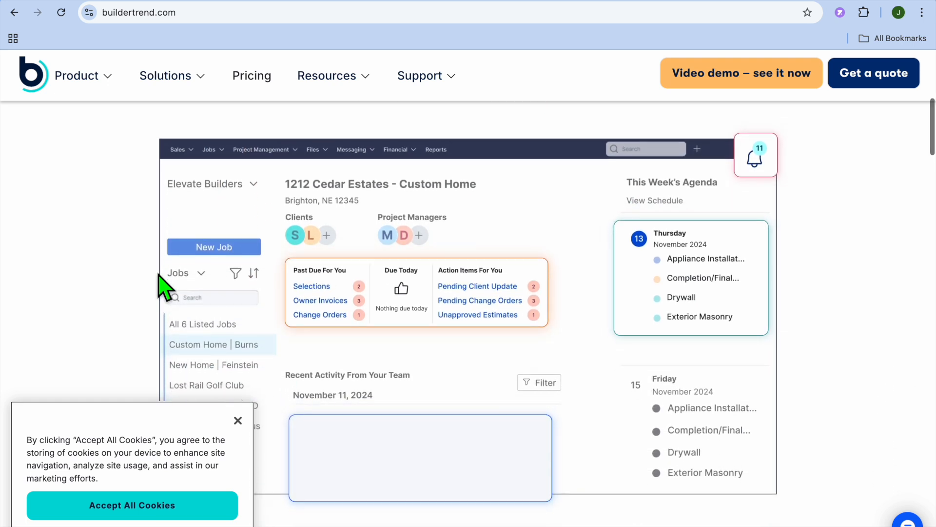
{"action": "scroll", "scroll_direction": "down", "scroll_amount": 3}
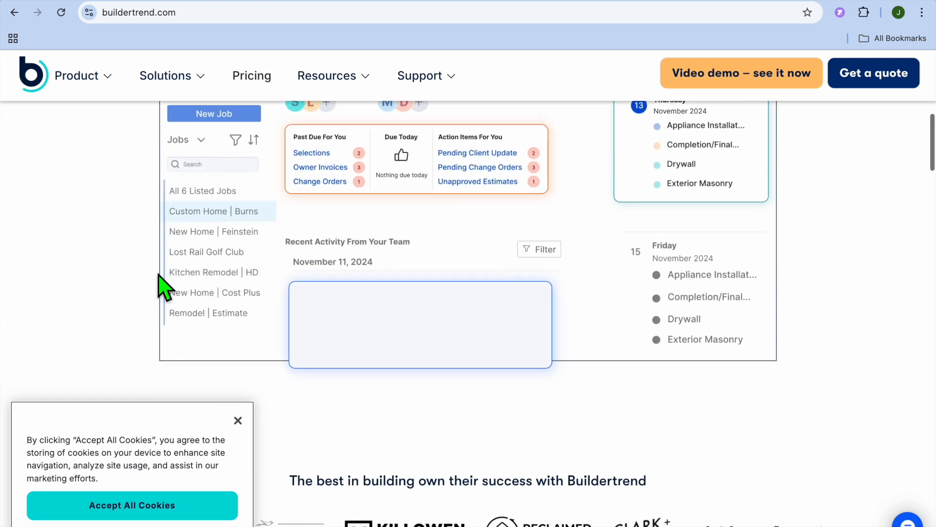
{"action": "scroll", "scroll_direction": "down", "scroll_amount": 3}
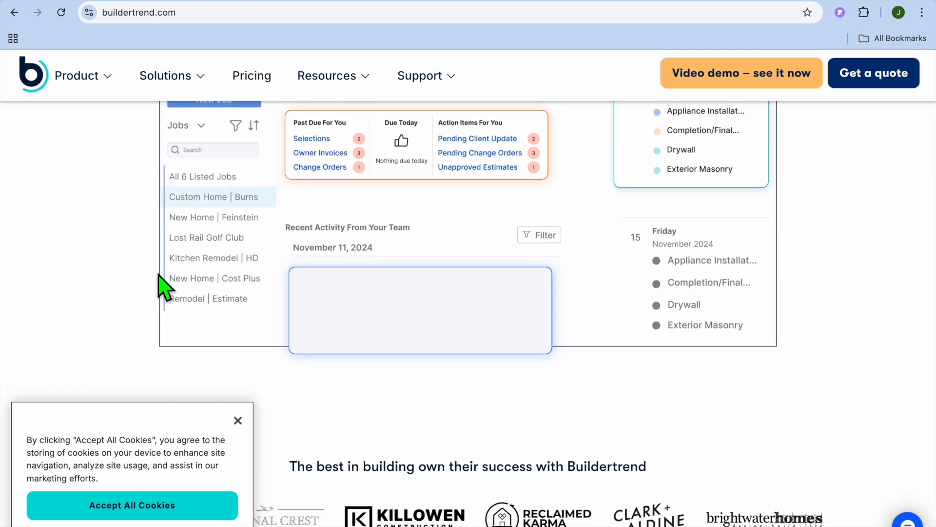
{"action": "scroll", "scroll_direction": "down", "scroll_amount": 3}
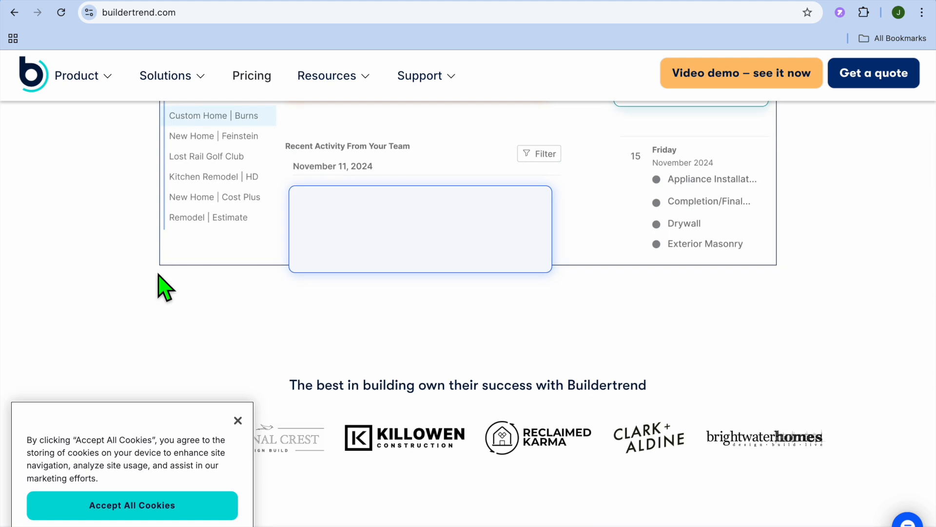
{"action": "scroll", "scroll_direction": "down", "scroll_amount": 3}
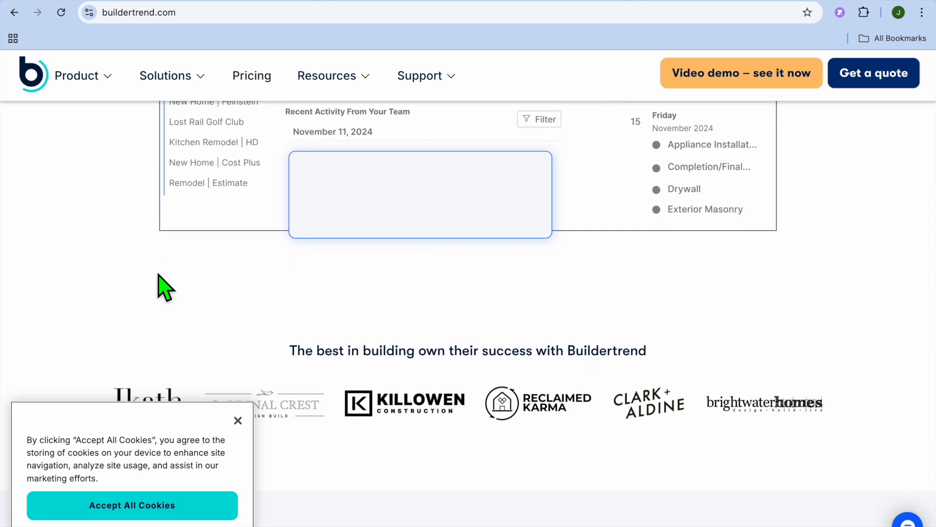
{"action": "scroll", "scroll_direction": "down", "scroll_amount": 3}
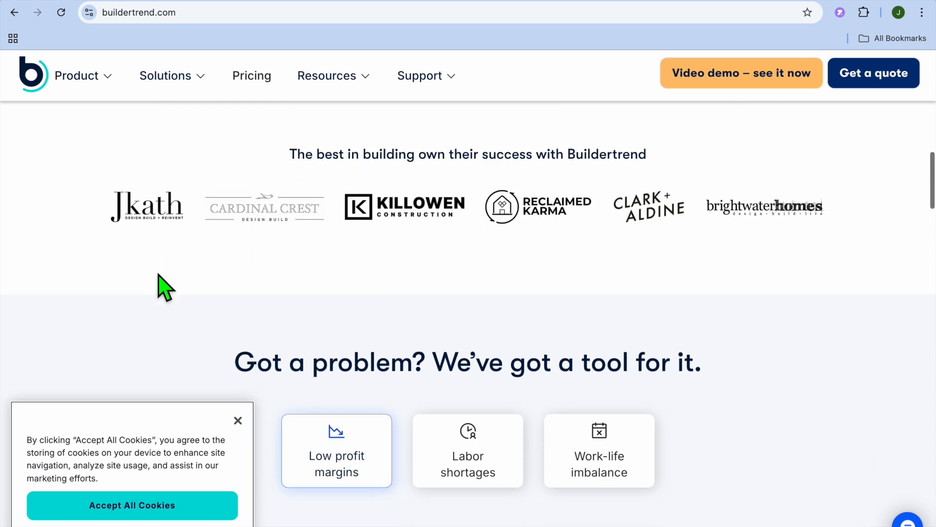
{"action": "scroll", "scroll_direction": "down", "scroll_amount": 3}
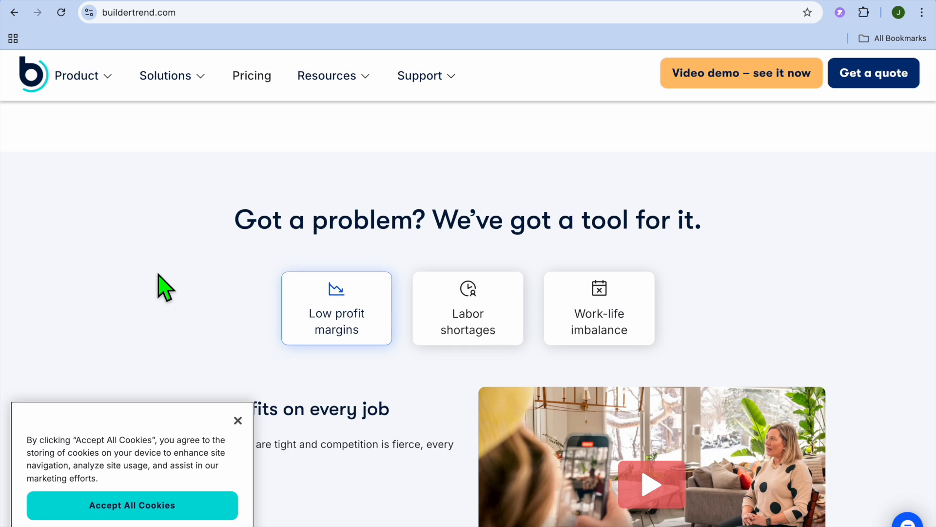
{"action": "scroll", "scroll_direction": "down", "scroll_amount": 3}
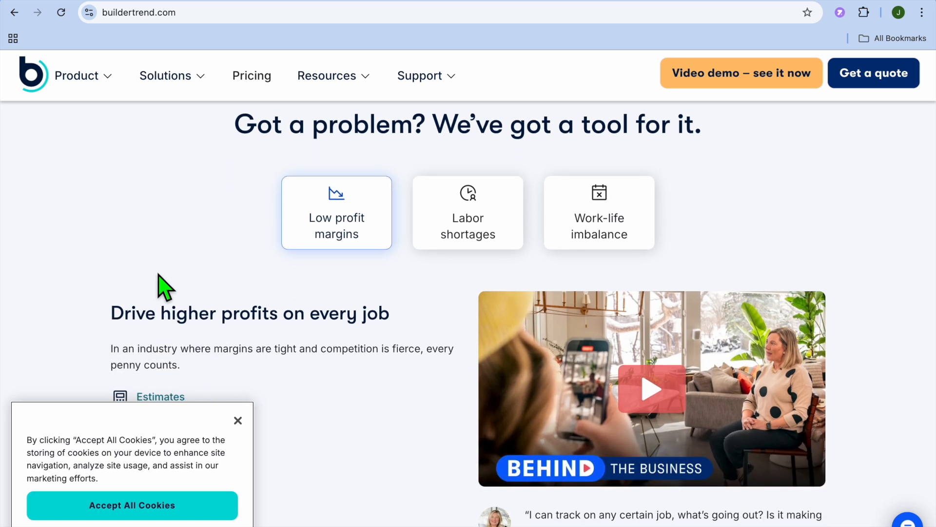
{"action": "scroll", "scroll_direction": "down", "scroll_amount": 3}
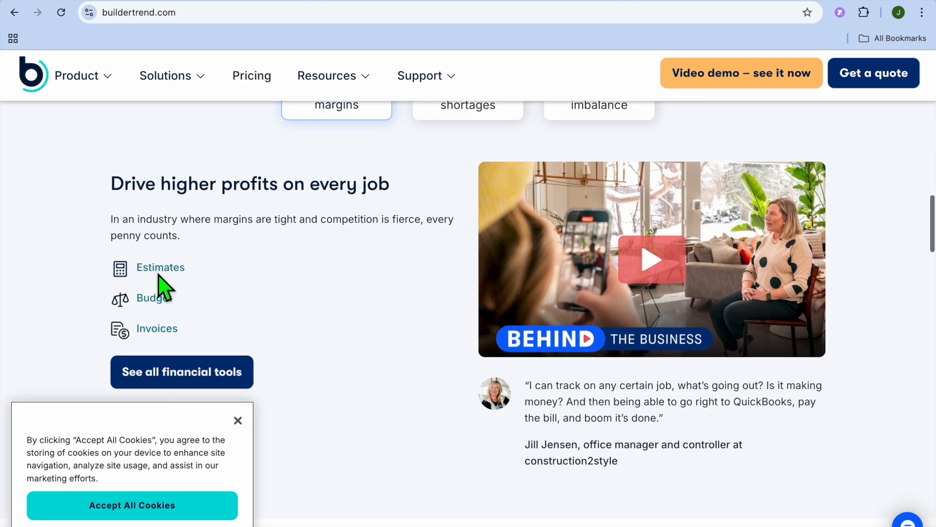
{"action": "scroll", "scroll_direction": "down", "scroll_amount": 3}
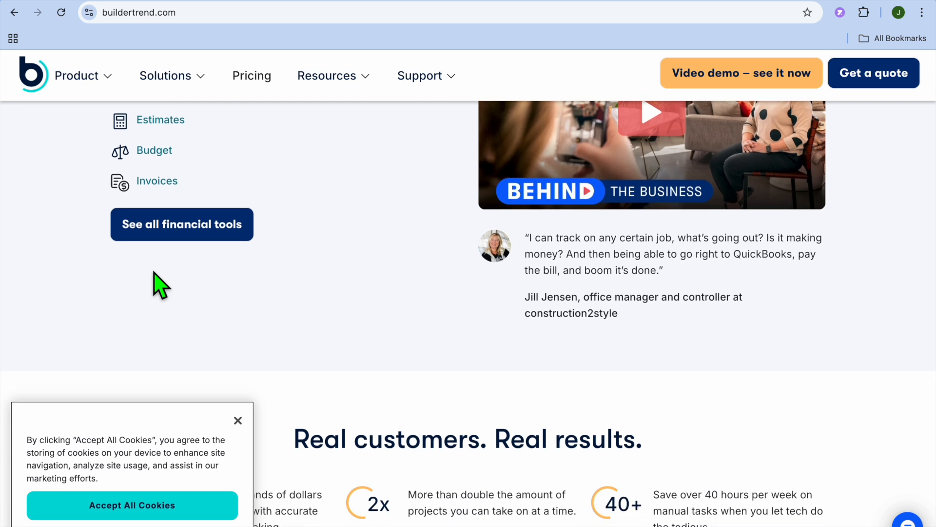
{"action": "scroll", "scroll_direction": "down", "scroll_amount": 3}
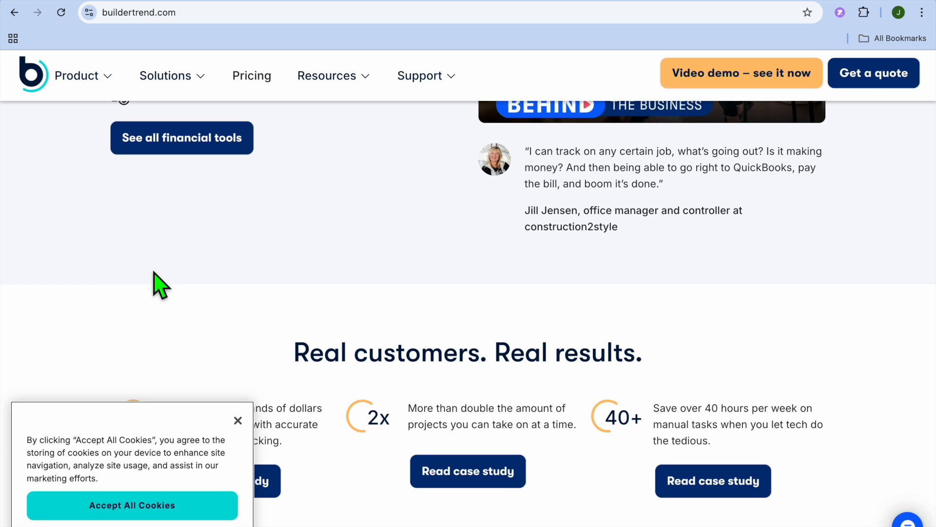
{"action": "scroll", "scroll_direction": "down", "scroll_amount": 3}
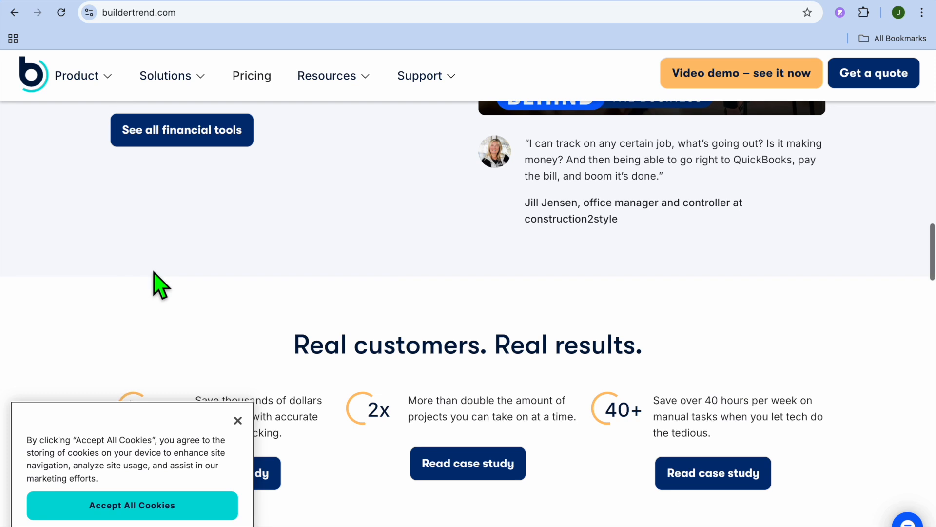
{"action": "scroll", "scroll_direction": "down", "scroll_amount": 3}
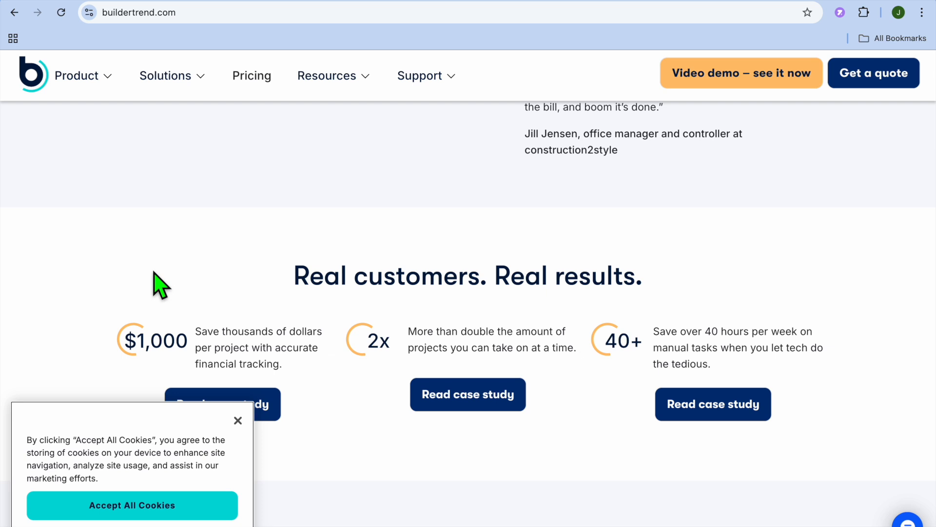
{"action": "scroll", "scroll_direction": "up", "scroll_amount": 3}
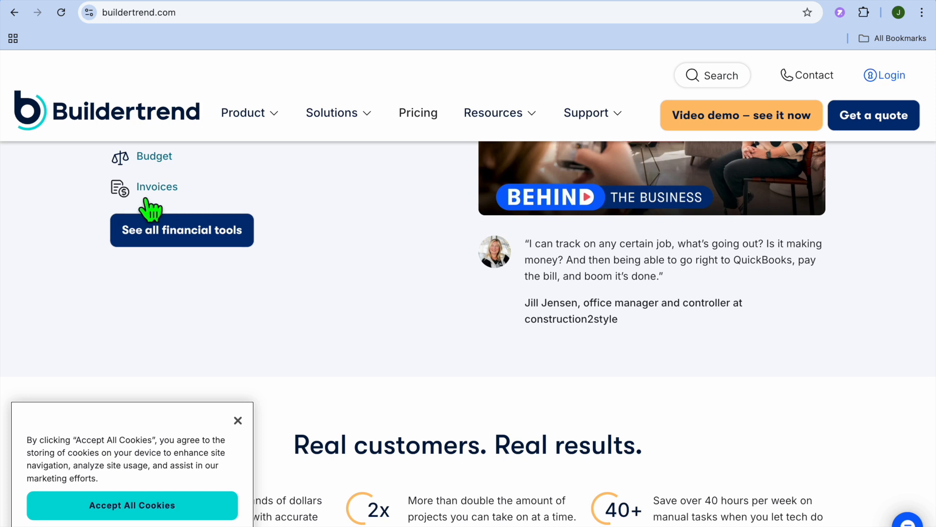
- Go to Buildertrend's Pricing page and scroll through the custom-quote questionnaire and feature overview
{"action": "left_click", "coordinate": [419, 114]}
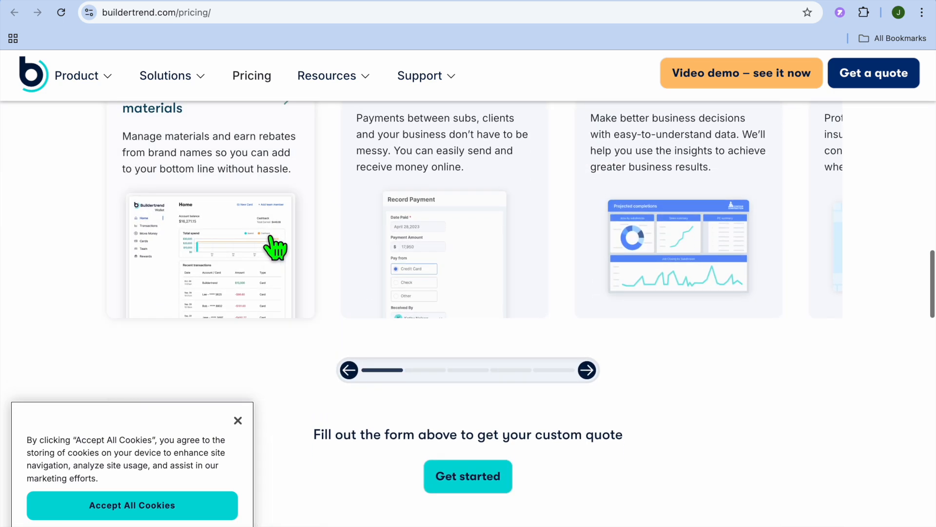
{"action": "scroll", "scroll_direction": "up", "scroll_amount": 3}
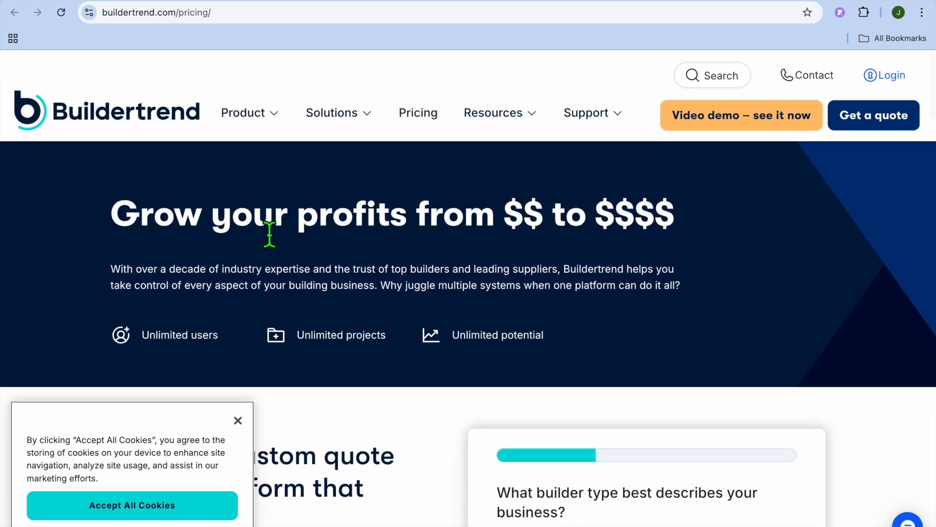
{"action": "scroll", "scroll_direction": "down", "scroll_amount": 3}
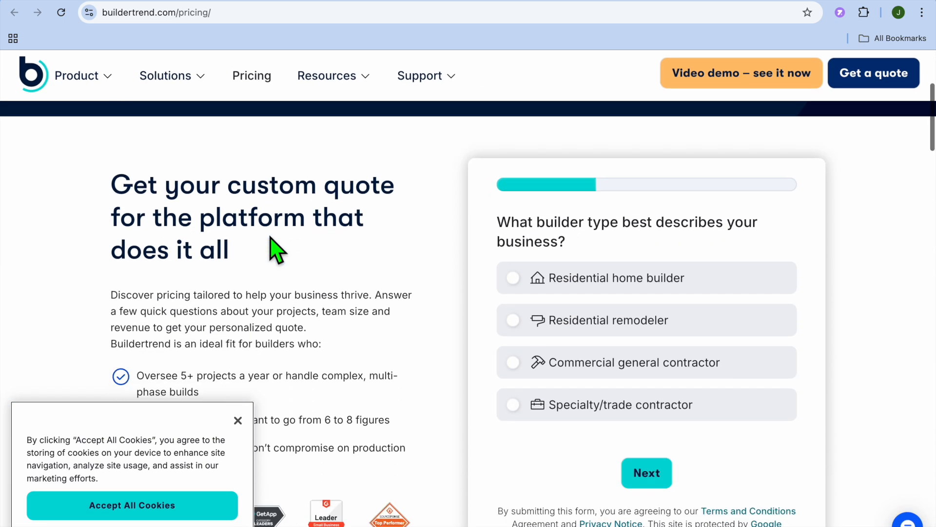
{"action": "scroll", "scroll_direction": "down", "scroll_amount": 3}
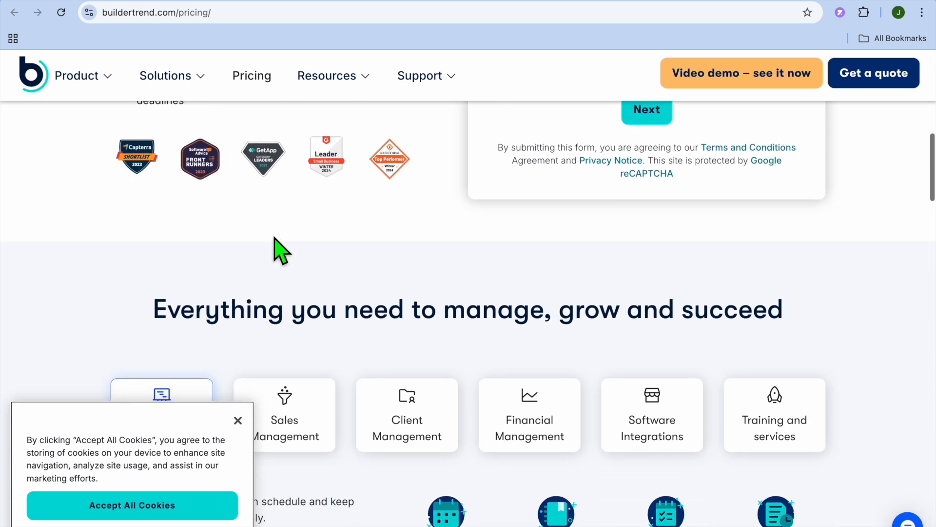
{"action": "scroll", "scroll_direction": "down", "scroll_amount": 3}
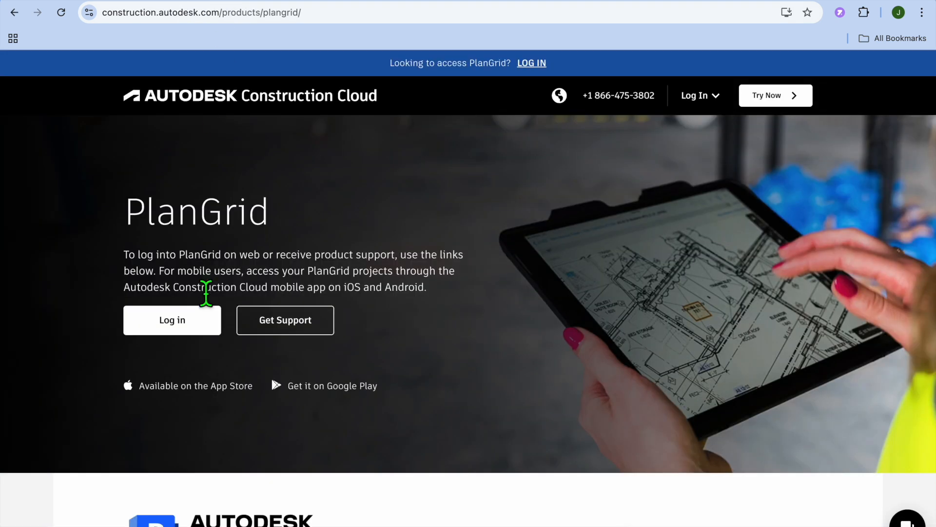
{"action": "mouse_move", "coordinate": [281, 255]}
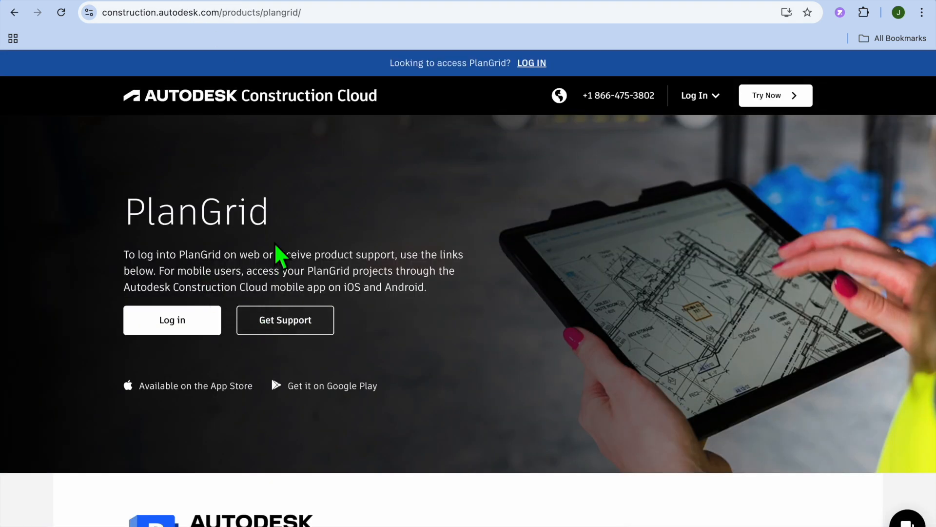
- Scroll the PlanGrid page past the Autodesk Build introduction and feature list down to the FAQ list
{"action": "scroll", "scroll_direction": "down", "scroll_amount": 3}
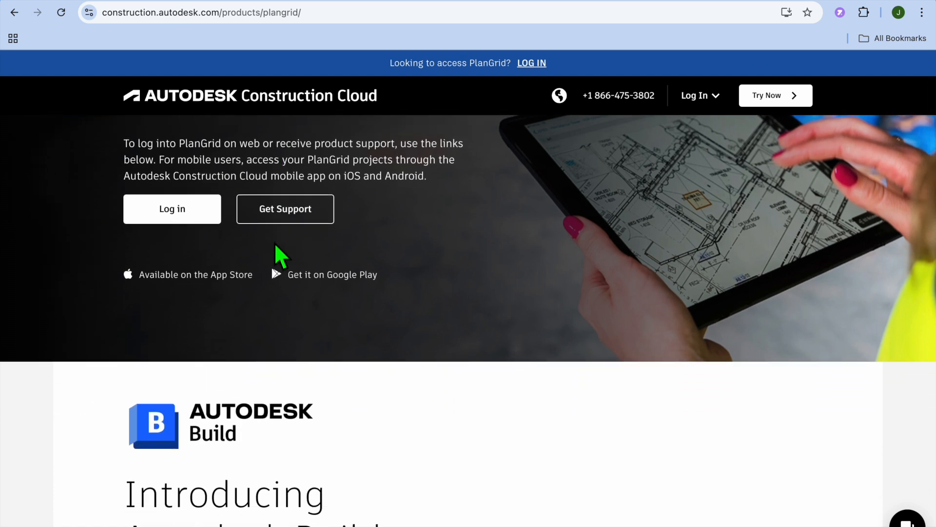
{"action": "scroll", "scroll_direction": "down", "scroll_amount": 3}
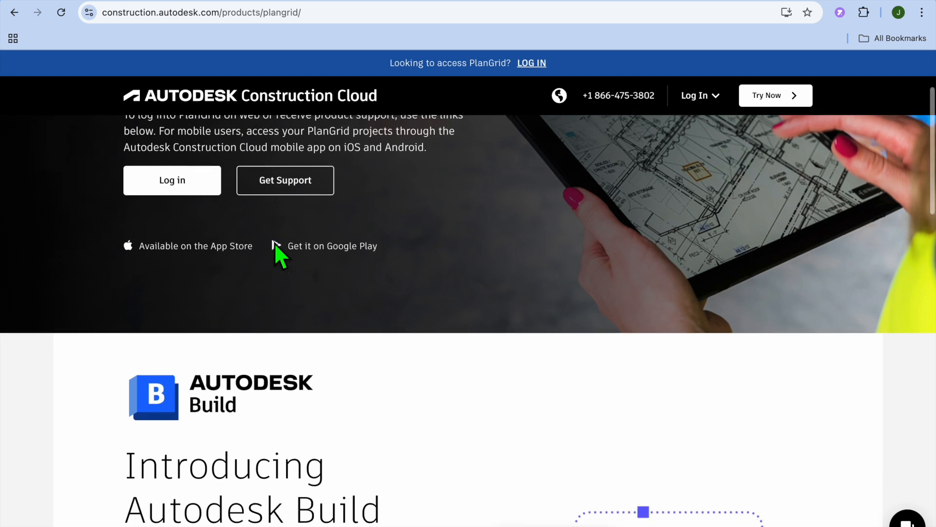
{"action": "scroll", "scroll_direction": "down", "scroll_amount": 3}
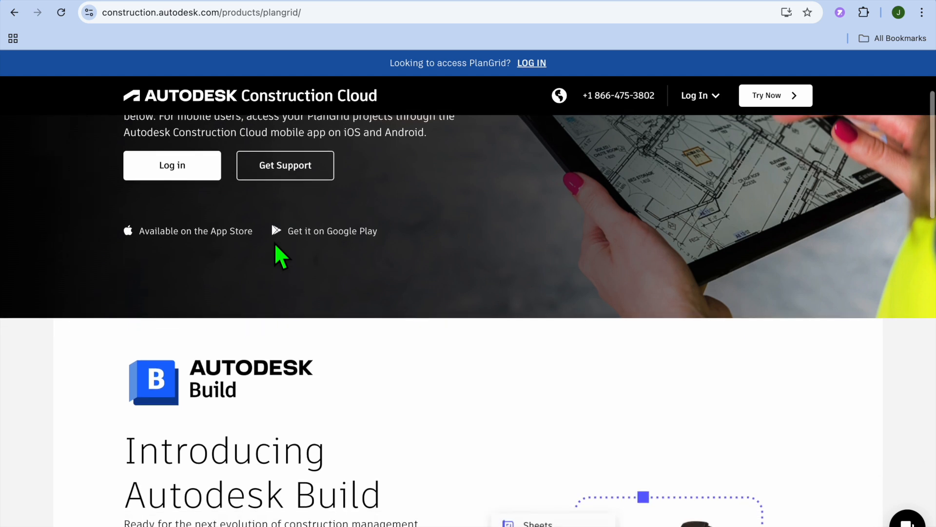
{"action": "scroll", "scroll_direction": "down", "scroll_amount": 3}
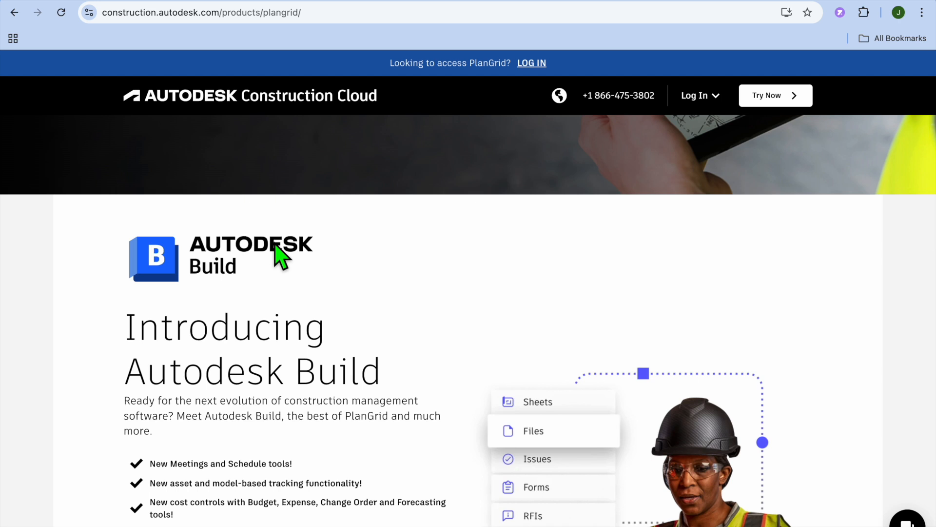
{"action": "scroll", "scroll_direction": "down", "scroll_amount": 3}
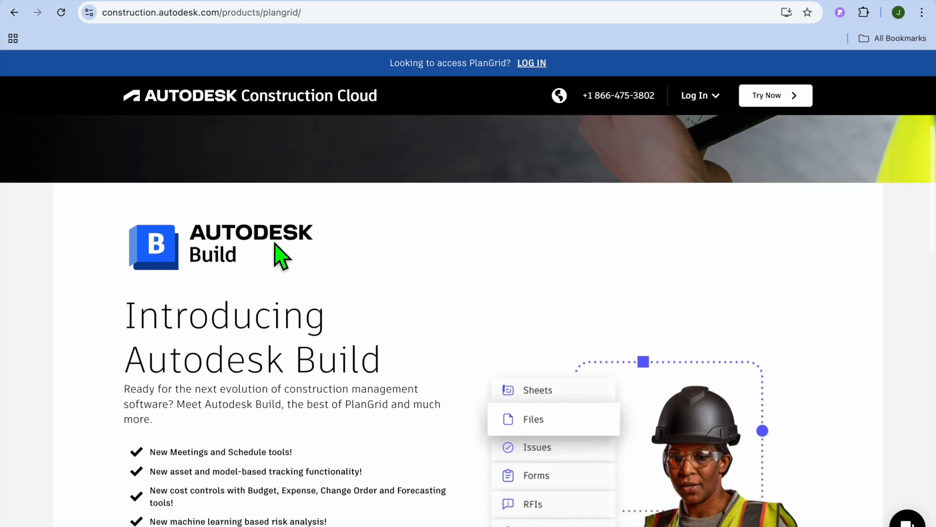
{"action": "scroll", "scroll_direction": "down", "scroll_amount": 3}
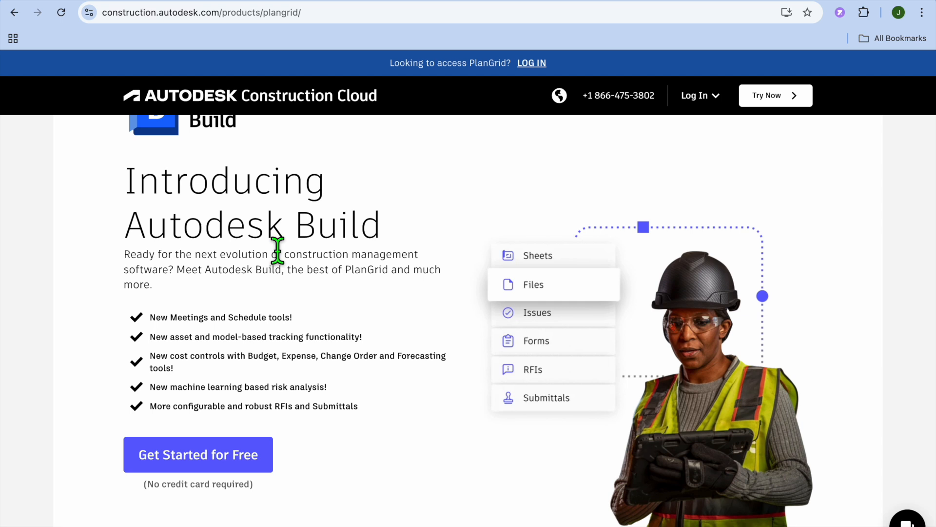
{"action": "scroll", "scroll_direction": "down", "scroll_amount": 3}
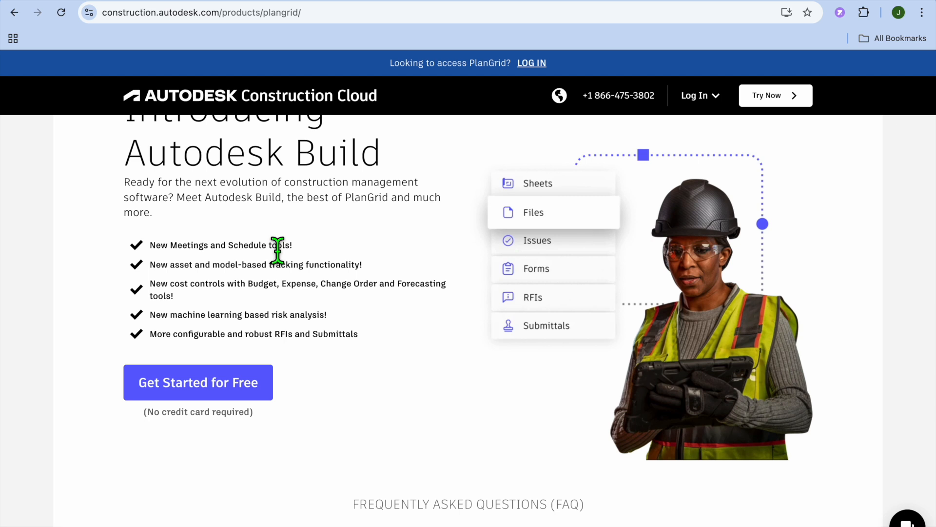
{"action": "scroll", "scroll_direction": "down", "scroll_amount": 3}
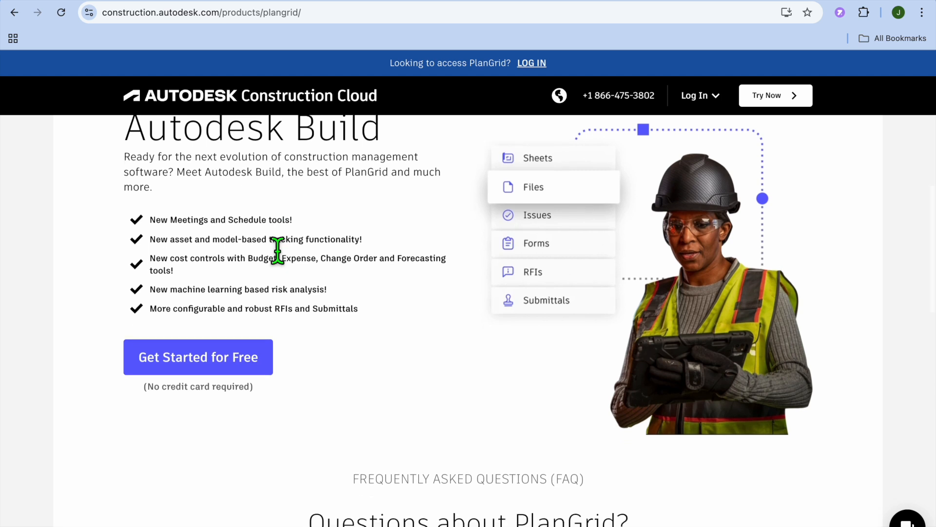
{"action": "scroll", "scroll_direction": "down", "scroll_amount": 3}
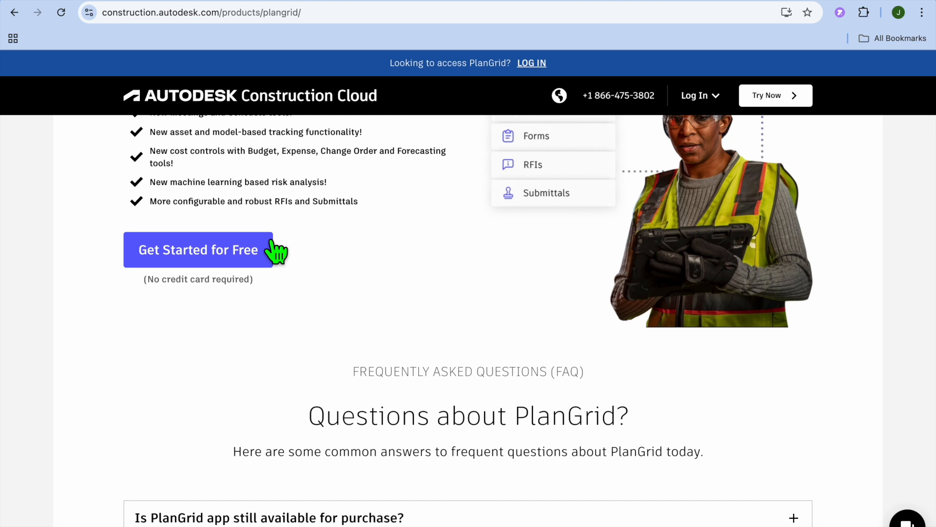
{"action": "scroll", "scroll_direction": "down", "scroll_amount": 3}
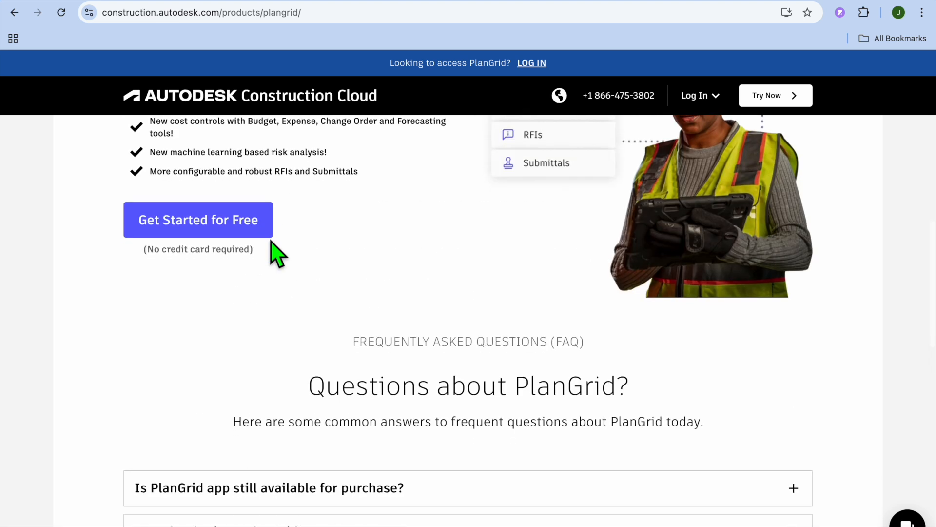
{"action": "scroll", "scroll_direction": "down", "scroll_amount": 3}
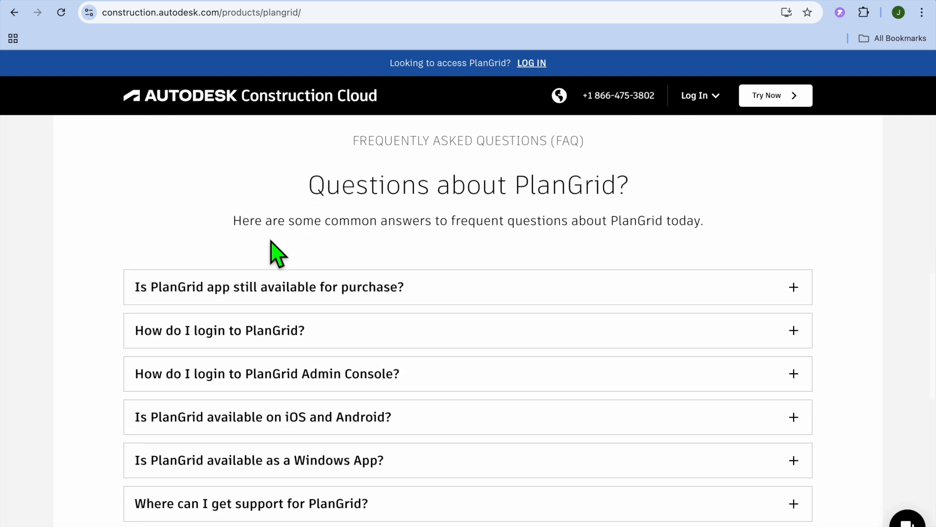
{"action": "scroll", "scroll_direction": "down", "scroll_amount": 3}
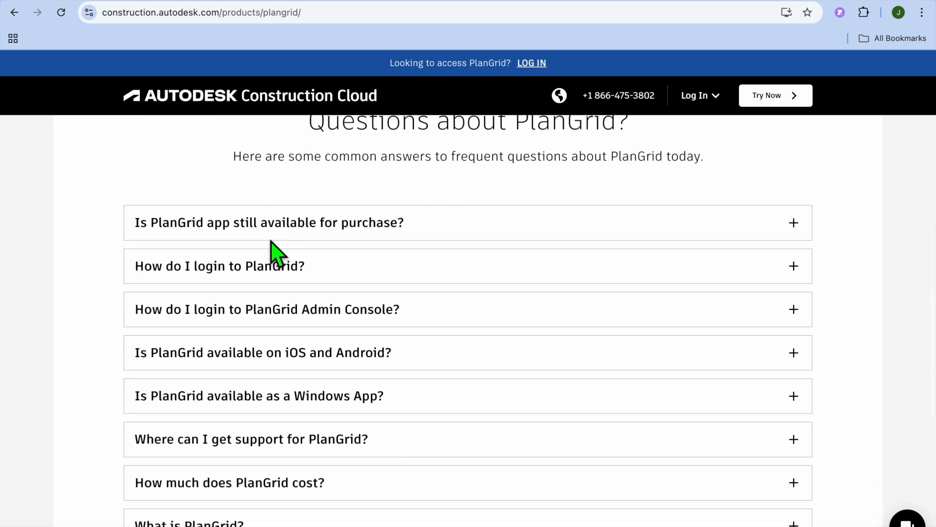
- Expand the 'Is PlanGrid app still available for purchase?' FAQ, skim the remaining FAQs, then return to the page top
{"action": "left_click", "coordinate": [270, 222]}
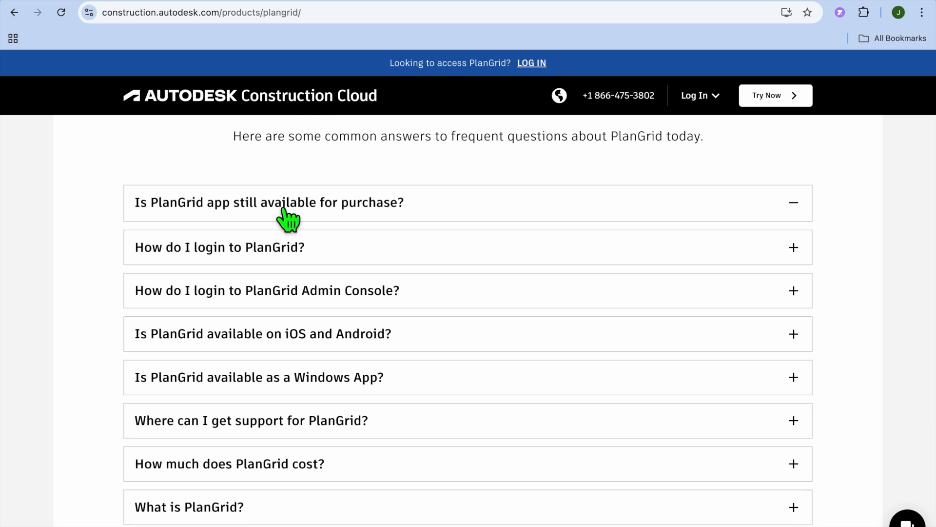
{"action": "left_click", "coordinate": [269, 201]}
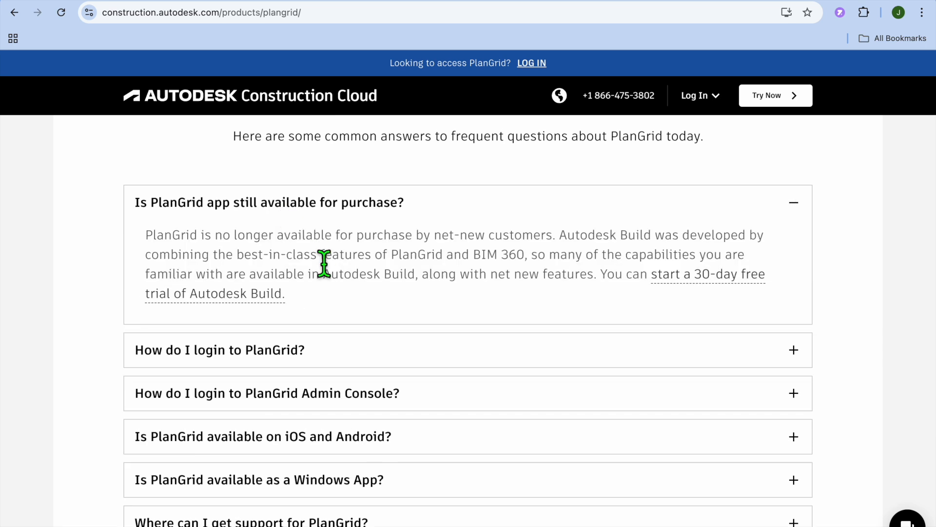
{"action": "scroll", "scroll_direction": "down", "scroll_amount": 3}
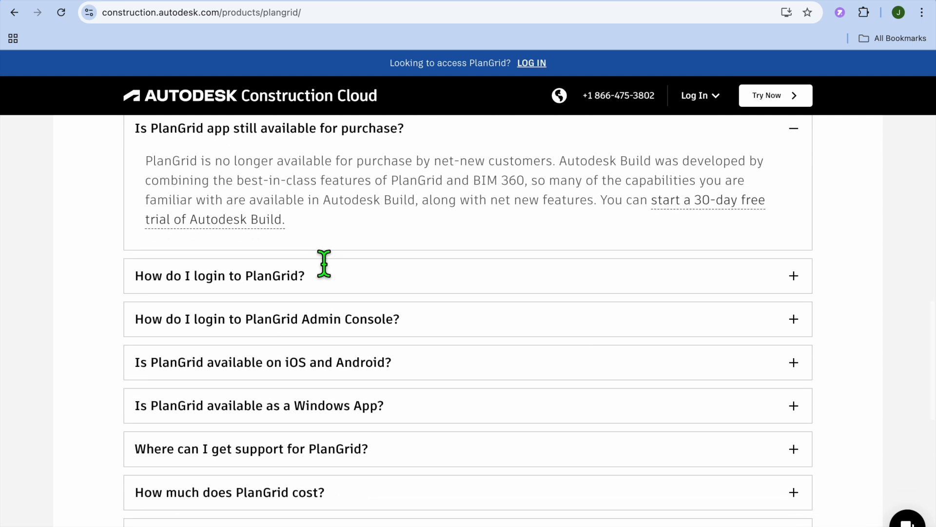
{"action": "scroll", "scroll_direction": "down", "scroll_amount": 3}
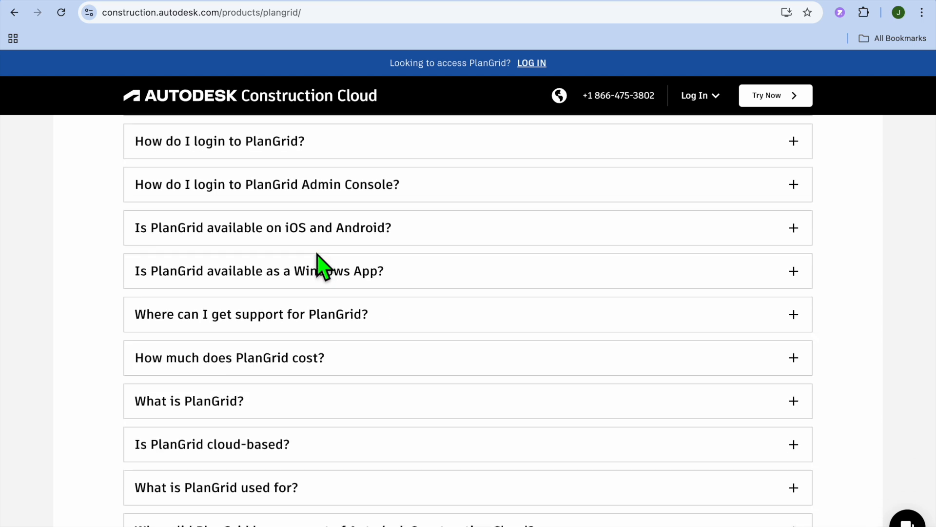
{"action": "scroll", "scroll_direction": "down", "scroll_amount": 3}
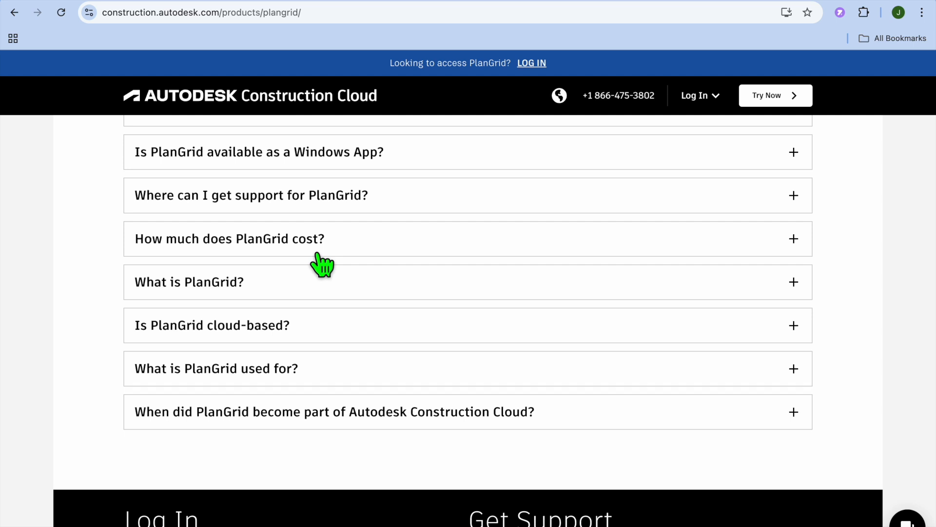
{"action": "scroll", "scroll_direction": "up", "scroll_amount": 3}
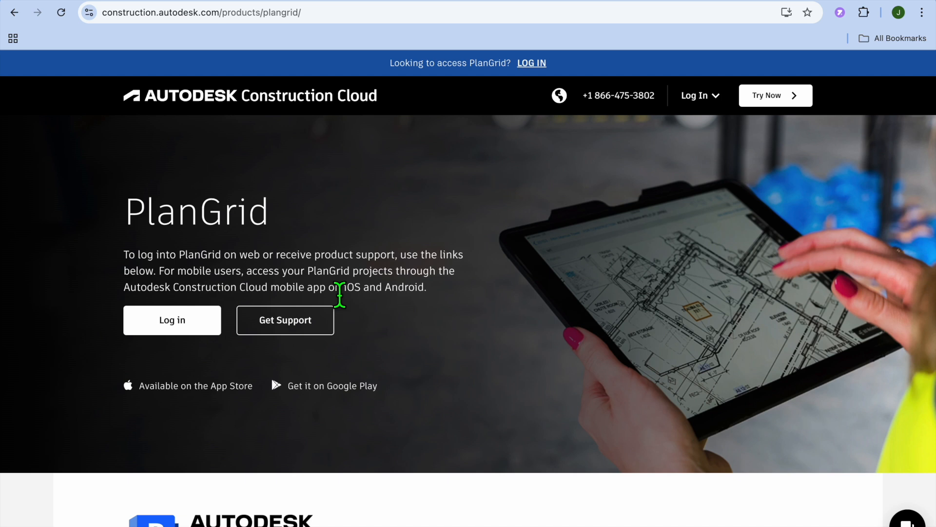
{"action": "mouse_move", "coordinate": [303, 211]}
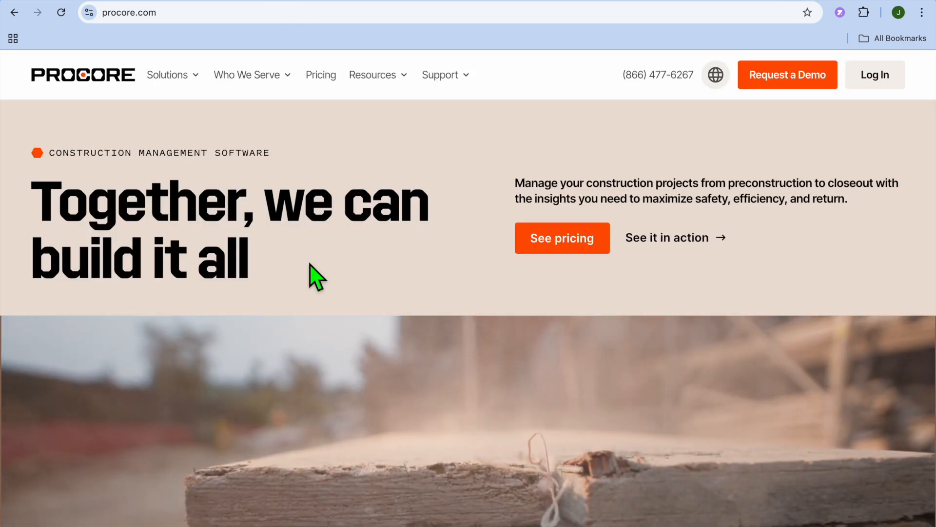
- Scroll the Procore homepage through the preconstruction-to-closeout overview to the 3,000,000+ projects customer logos
{"action": "scroll", "scroll_direction": "down", "scroll_amount": 3}
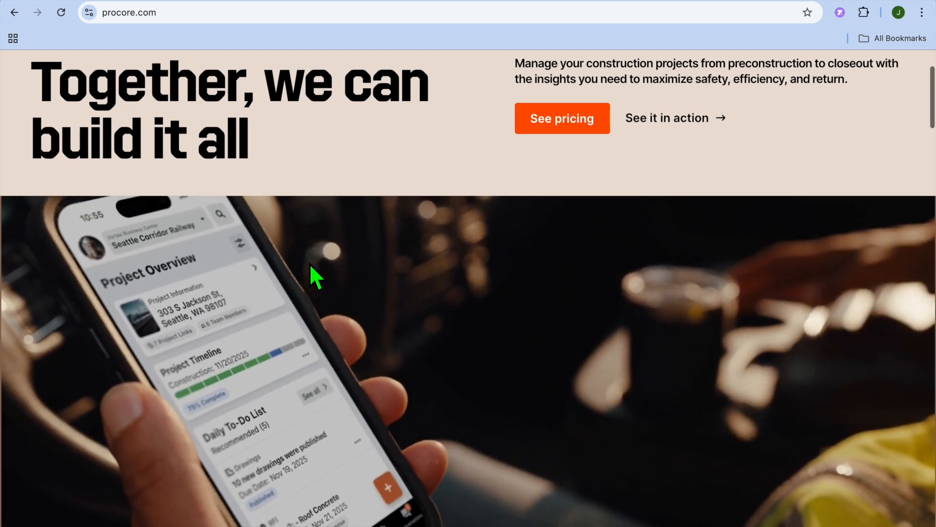
{"action": "scroll", "scroll_direction": "down", "scroll_amount": 3}
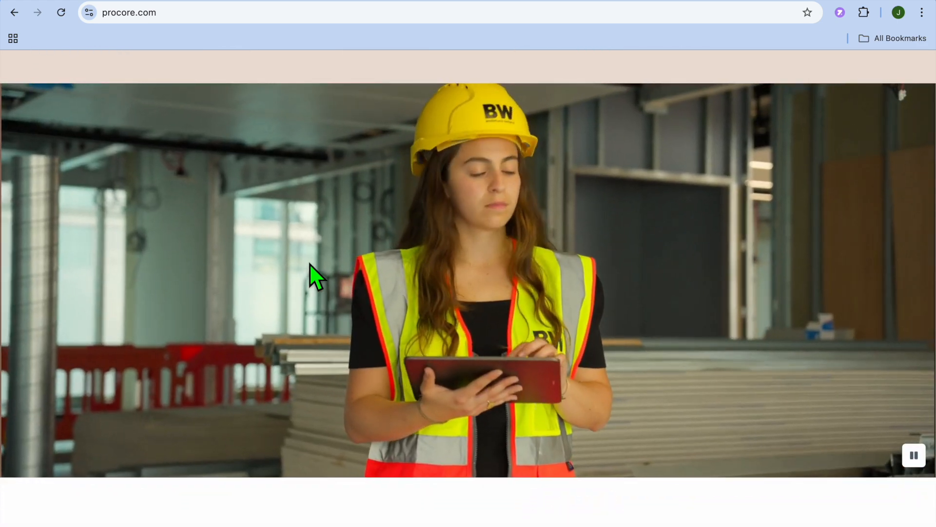
{"action": "scroll", "scroll_direction": "down", "scroll_amount": 3}
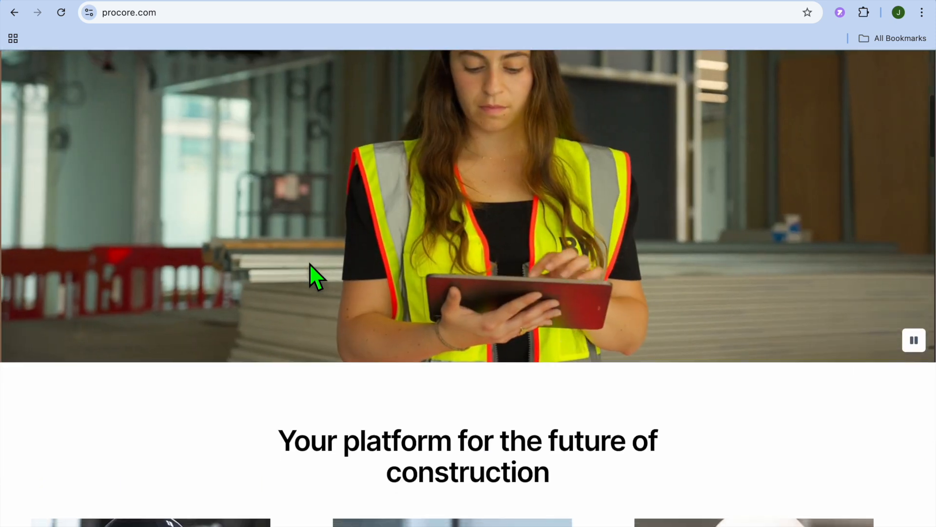
{"action": "scroll", "scroll_direction": "down", "scroll_amount": 3}
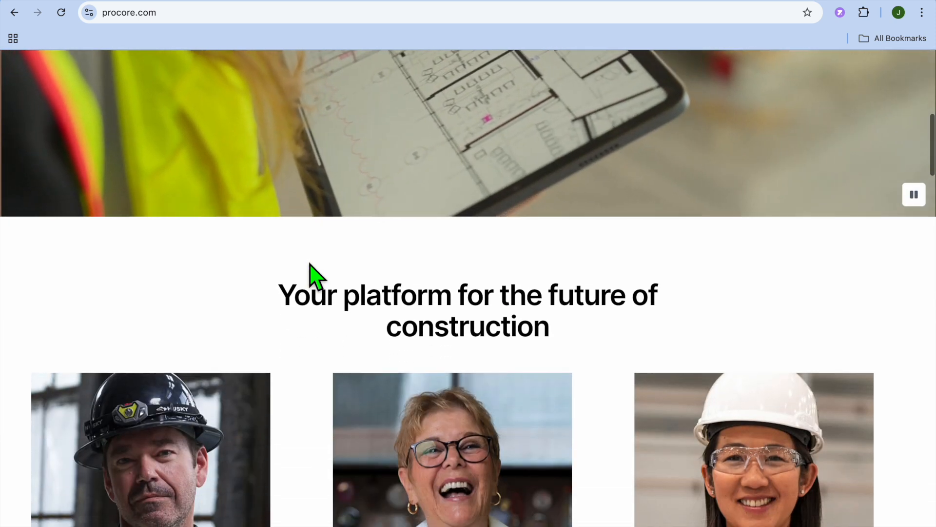
{"action": "scroll", "scroll_direction": "down", "scroll_amount": 3}
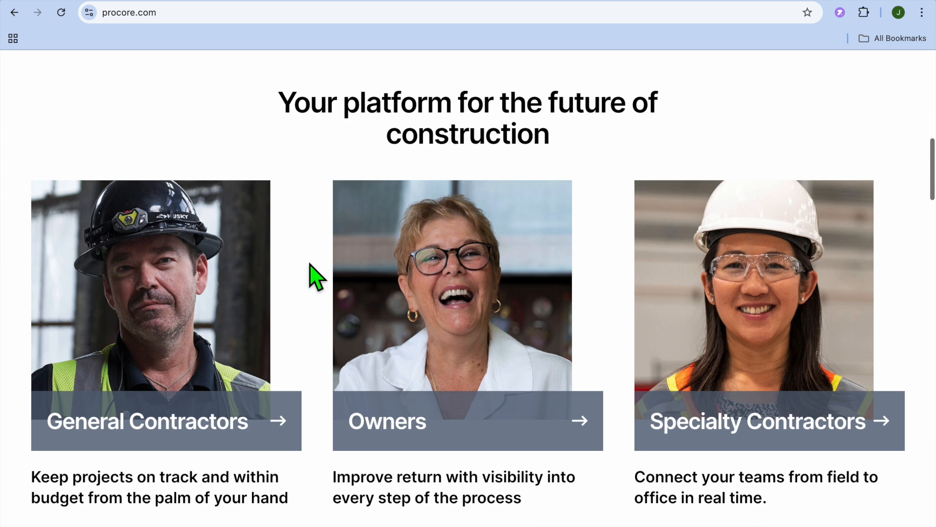
{"action": "scroll", "scroll_direction": "down", "scroll_amount": 3}
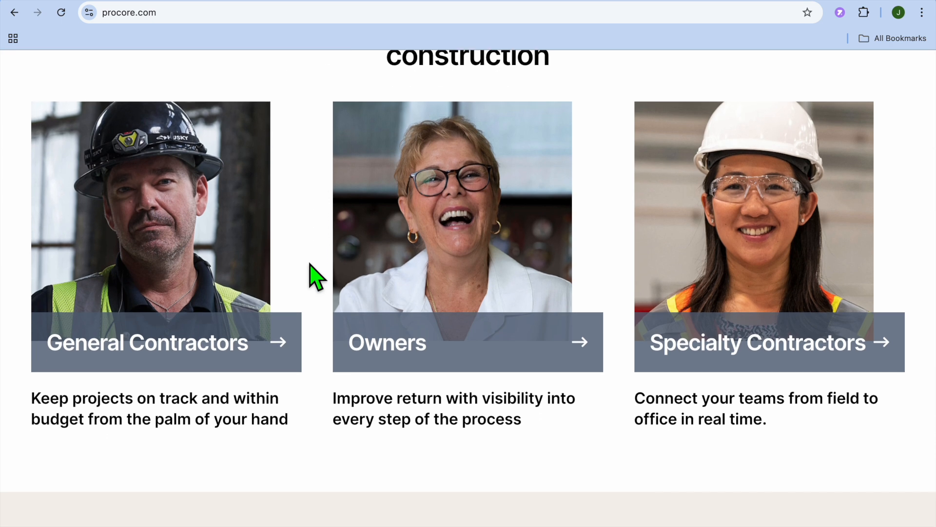
{"action": "scroll", "scroll_direction": "down", "scroll_amount": 3}
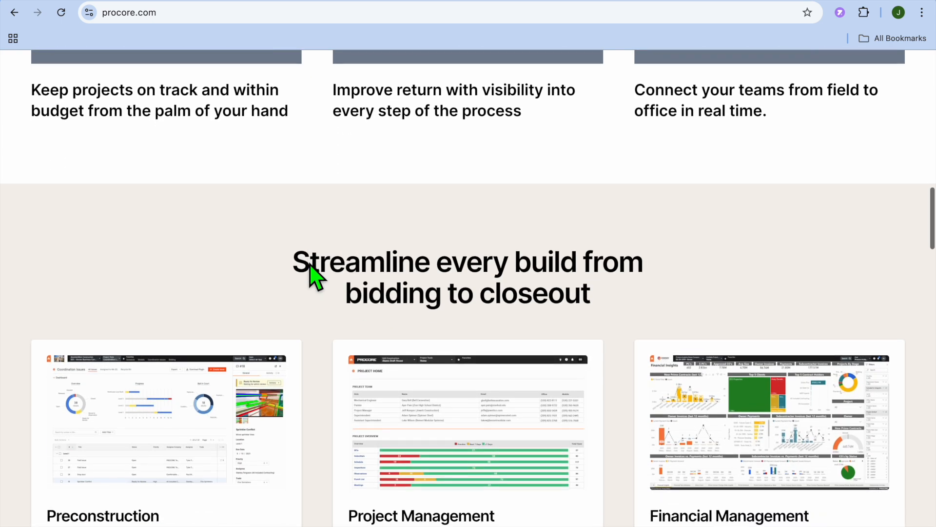
{"action": "scroll", "scroll_direction": "down", "scroll_amount": 3}
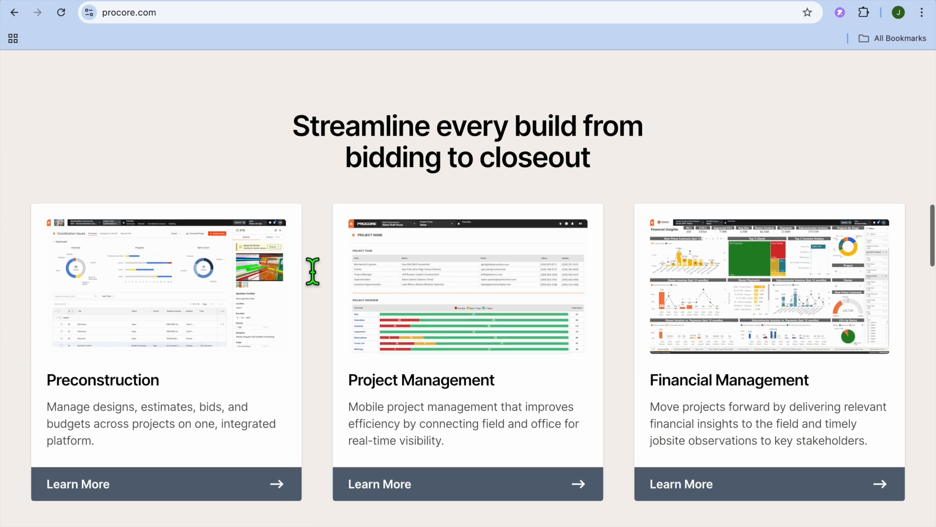
{"action": "scroll", "scroll_direction": "down", "scroll_amount": 3}
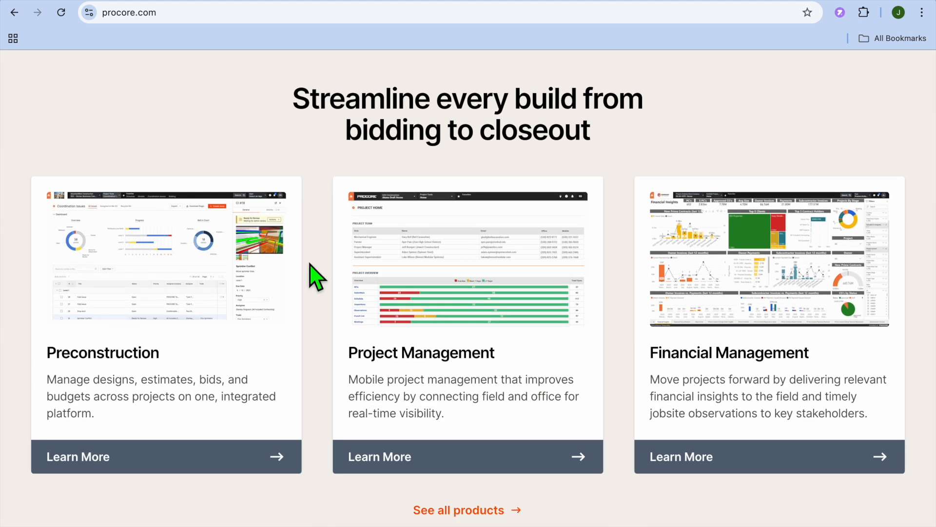
{"action": "scroll", "scroll_direction": "down", "scroll_amount": 3}
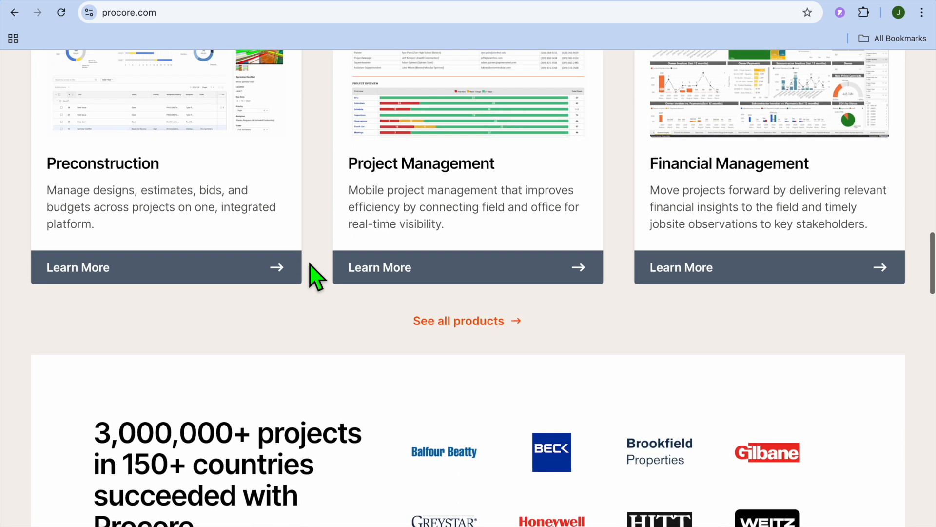
{"action": "scroll", "scroll_direction": "down", "scroll_amount": 3}
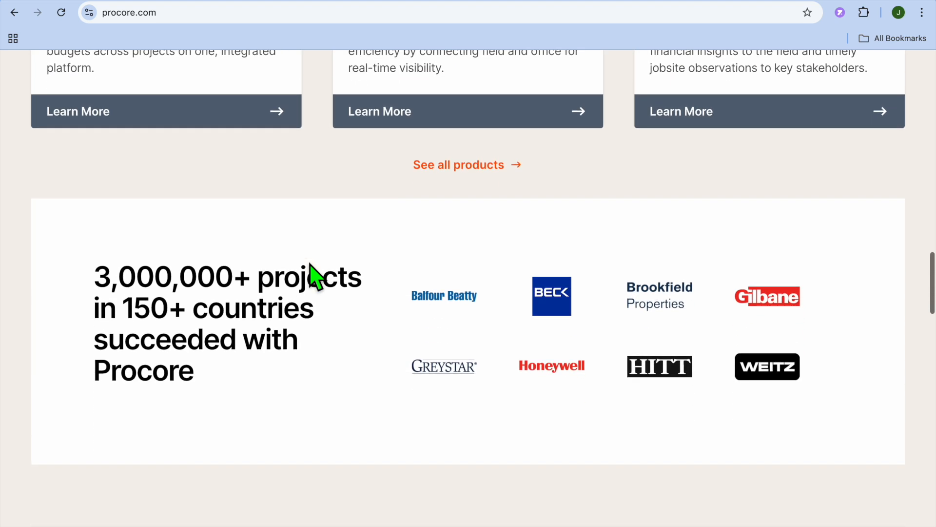
{"action": "scroll", "scroll_direction": "down", "scroll_amount": 3}
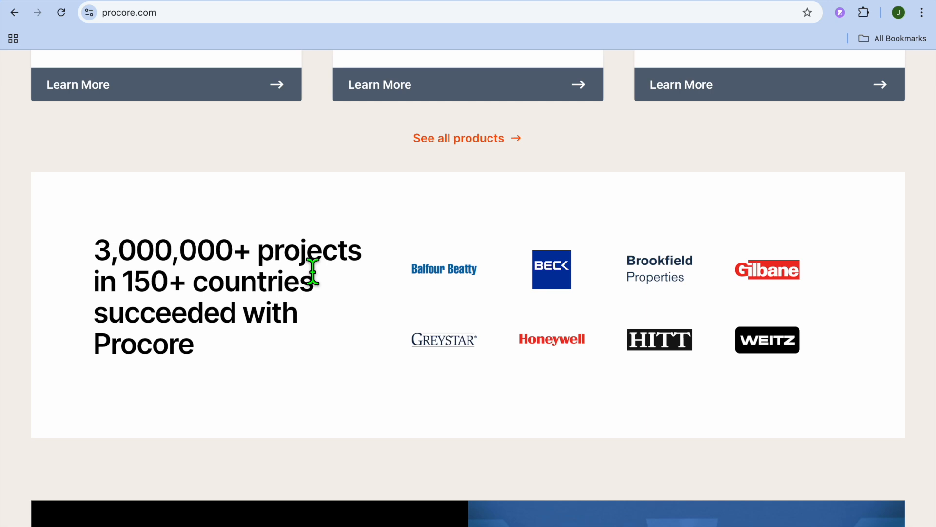
{"action": "scroll", "scroll_direction": "down", "scroll_amount": 3}
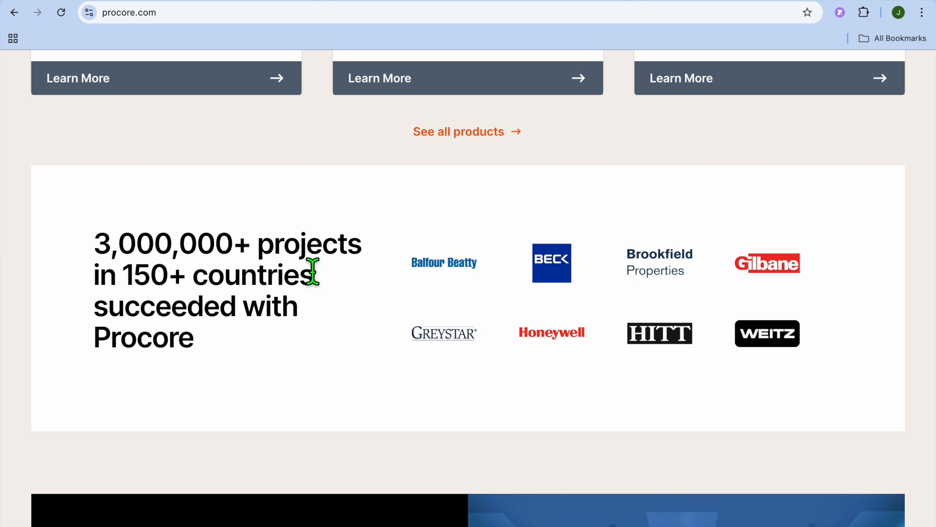
{"action": "scroll", "scroll_direction": "down", "scroll_amount": 3}
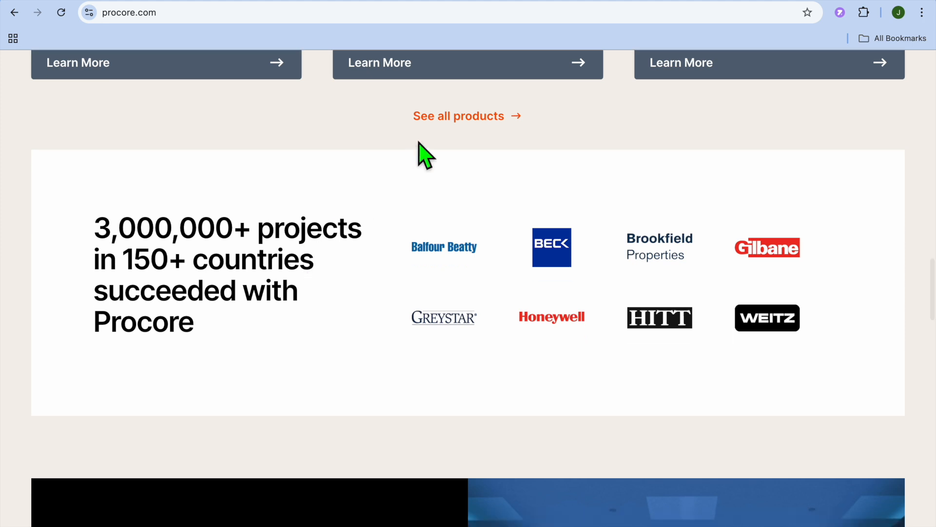
- Go to Procore's Explore All Products page and bring the Project Execution cards into view
{"action": "left_click", "coordinate": [458, 116]}
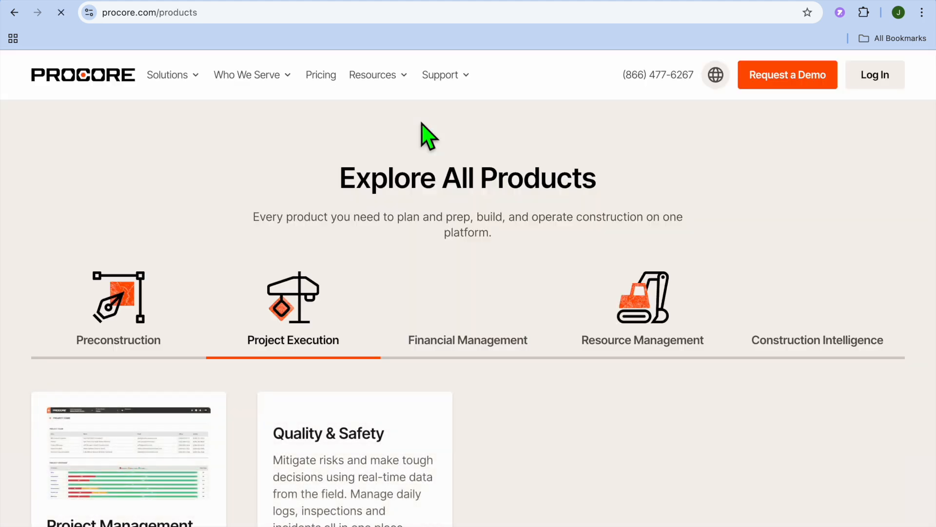
{"action": "scroll", "scroll_direction": "down", "scroll_amount": 3}
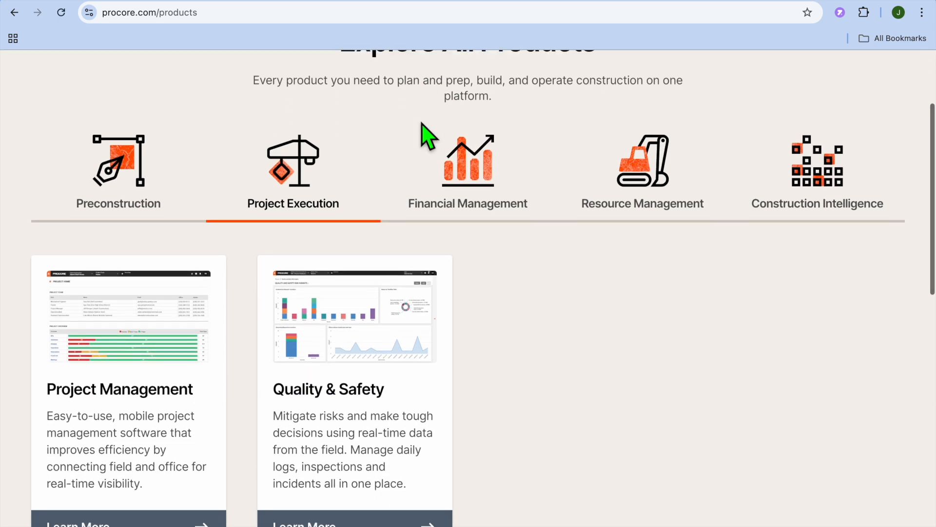
{"action": "scroll", "scroll_direction": "down", "scroll_amount": 3}
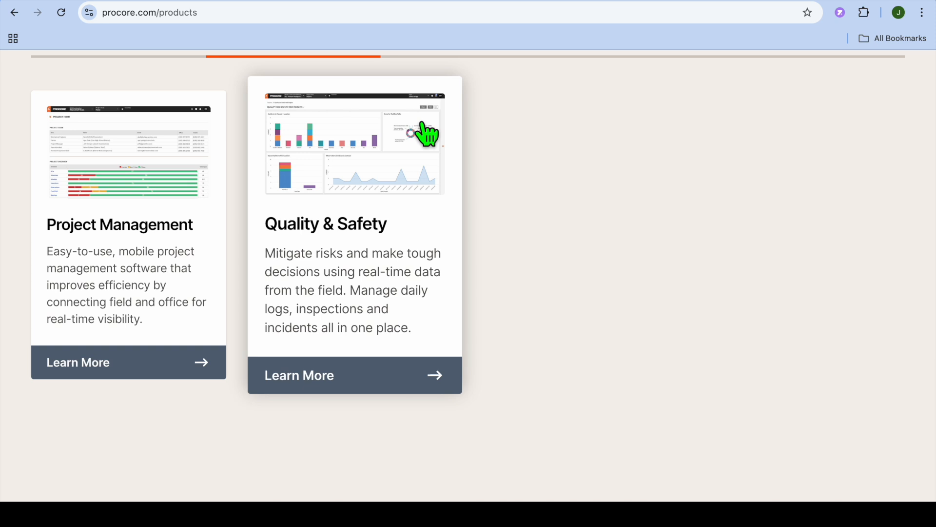
- Go to Procore's Quality & Safety product page and scroll into its overview
{"action": "left_click", "coordinate": [299, 375]}
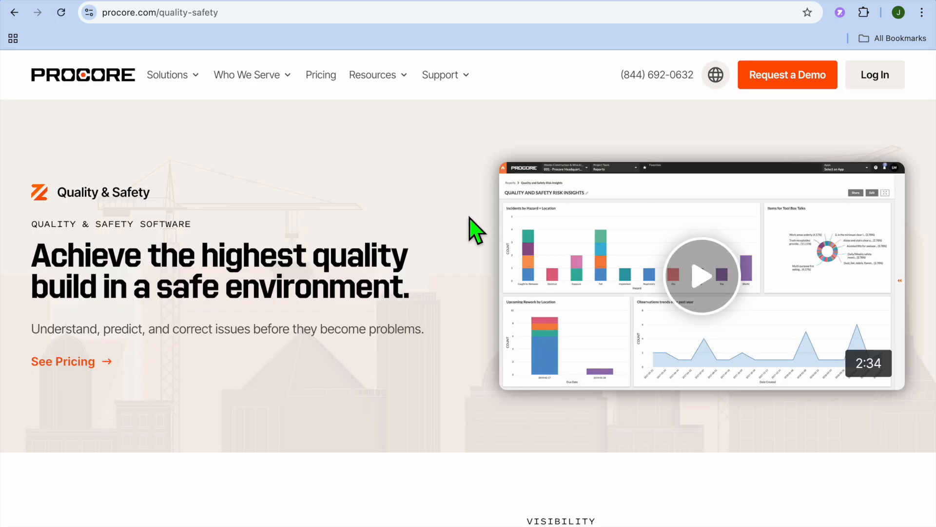
{"action": "scroll", "scroll_direction": "down", "scroll_amount": 3}
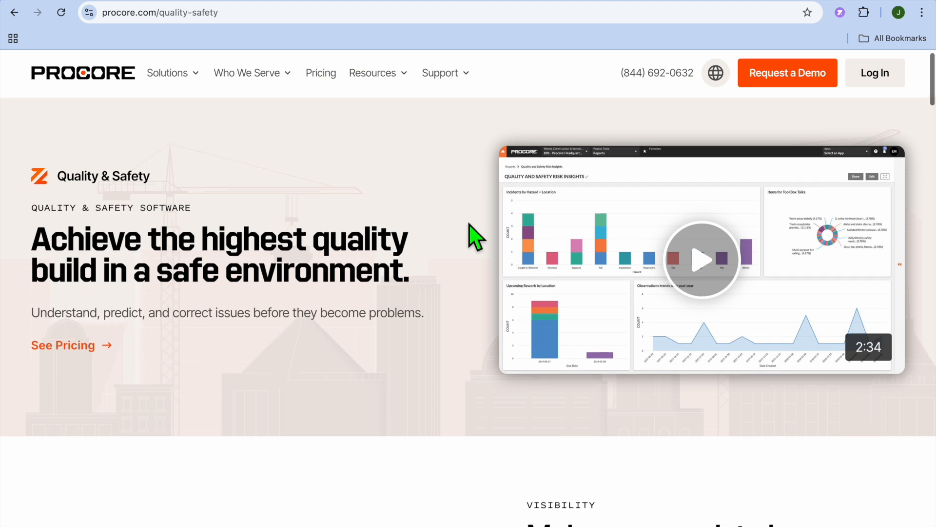
{"action": "scroll", "scroll_direction": "down", "scroll_amount": 3}
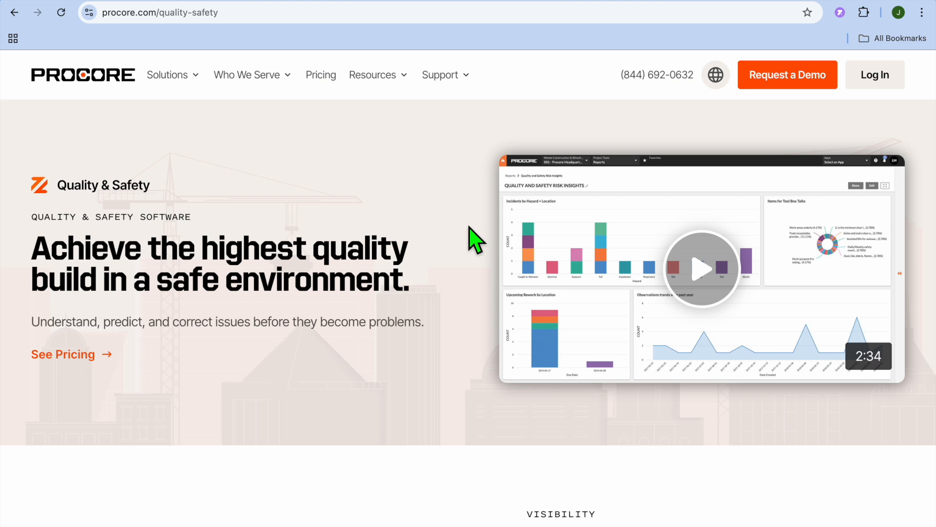
{"action": "mouse_move", "coordinate": [406, 45]}
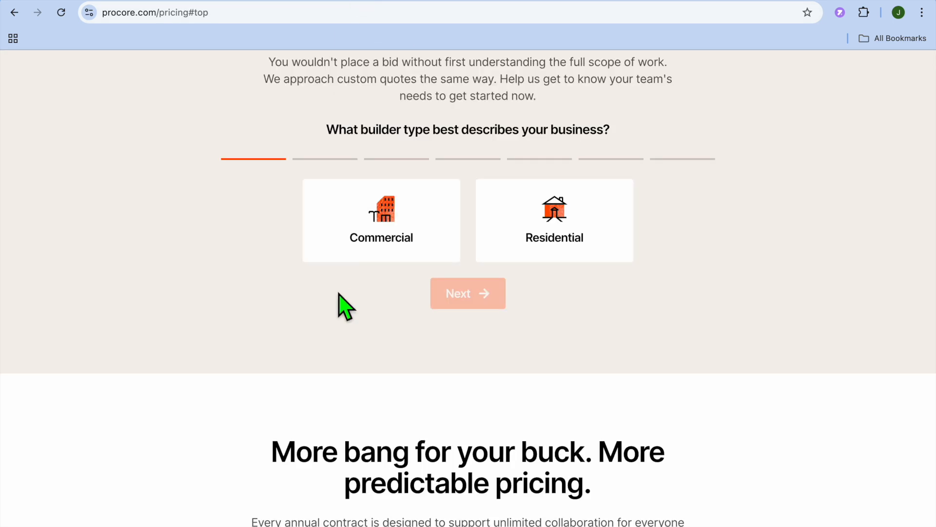
- Scroll Procore's pricing questionnaire past the builder-type question to the predictable pricing details
{"action": "scroll", "scroll_direction": "down", "scroll_amount": 3}
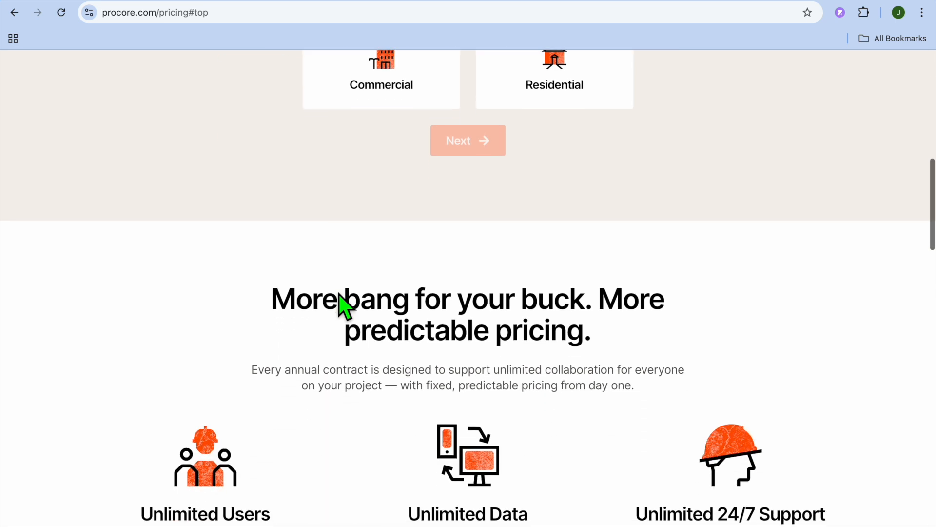
{"action": "scroll", "scroll_direction": "down", "scroll_amount": 3}
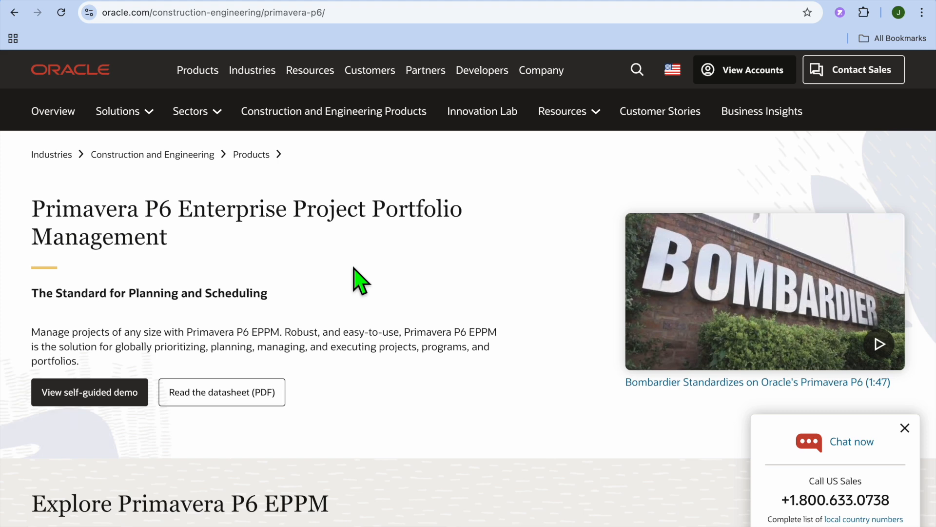
- Scroll Oracle's Primavera P6 page through customer stories, EPPM resources and getting-started options
{"action": "scroll", "scroll_direction": "down", "scroll_amount": 3}
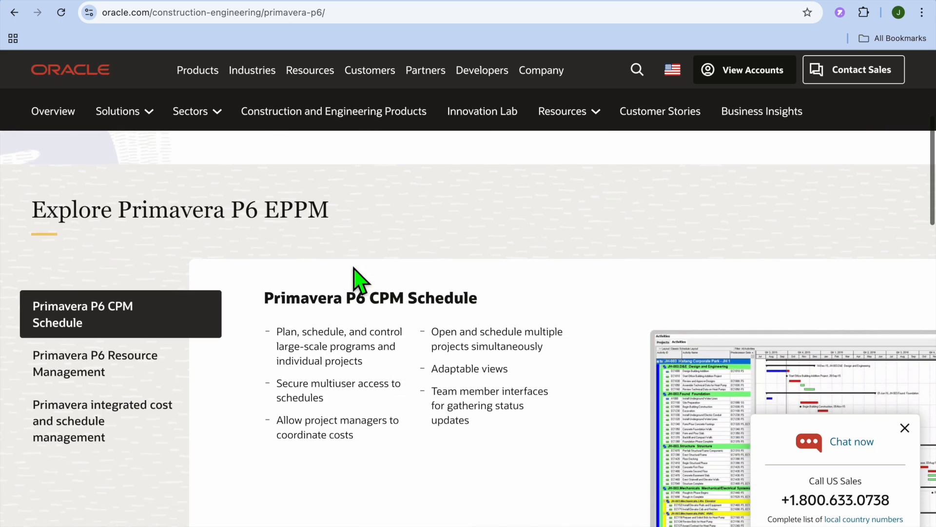
{"action": "scroll", "scroll_direction": "down", "scroll_amount": 3}
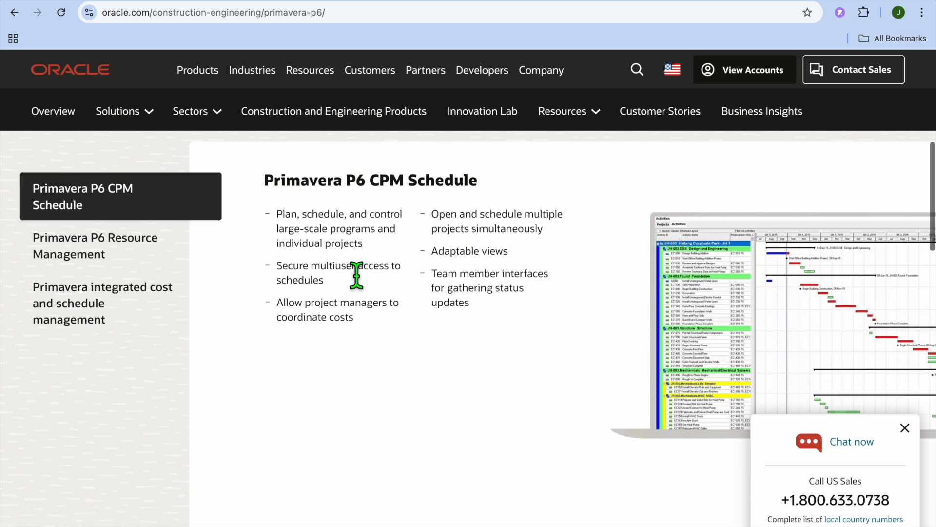
{"action": "scroll", "scroll_direction": "down", "scroll_amount": 3}
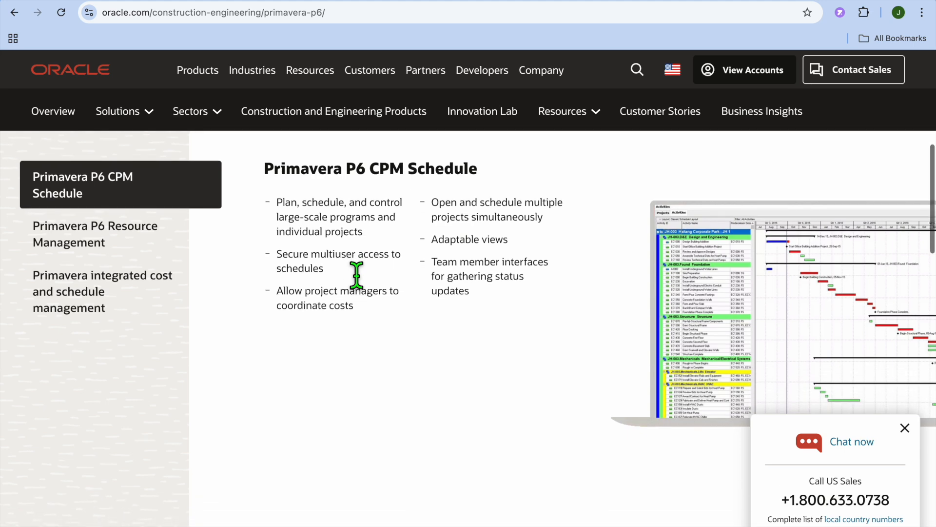
{"action": "scroll", "scroll_direction": "down", "scroll_amount": 3}
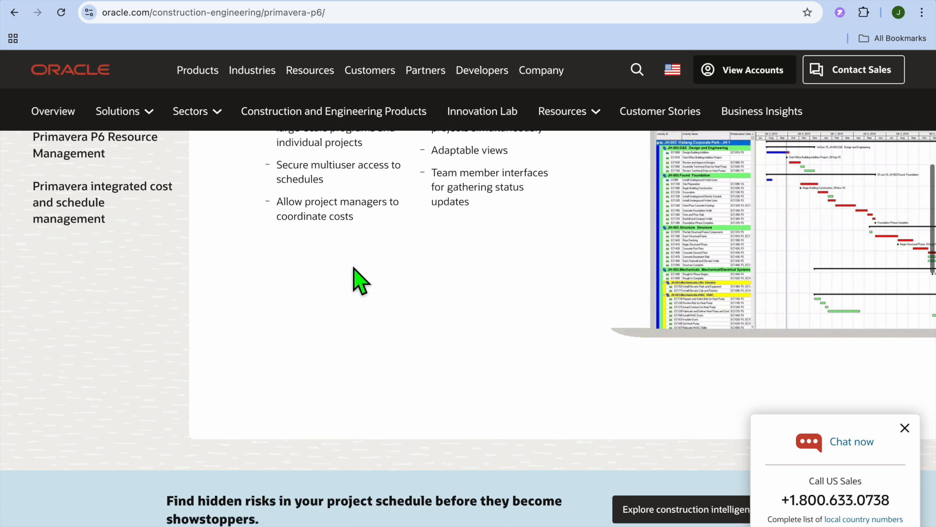
{"action": "scroll", "scroll_direction": "down", "scroll_amount": 3}
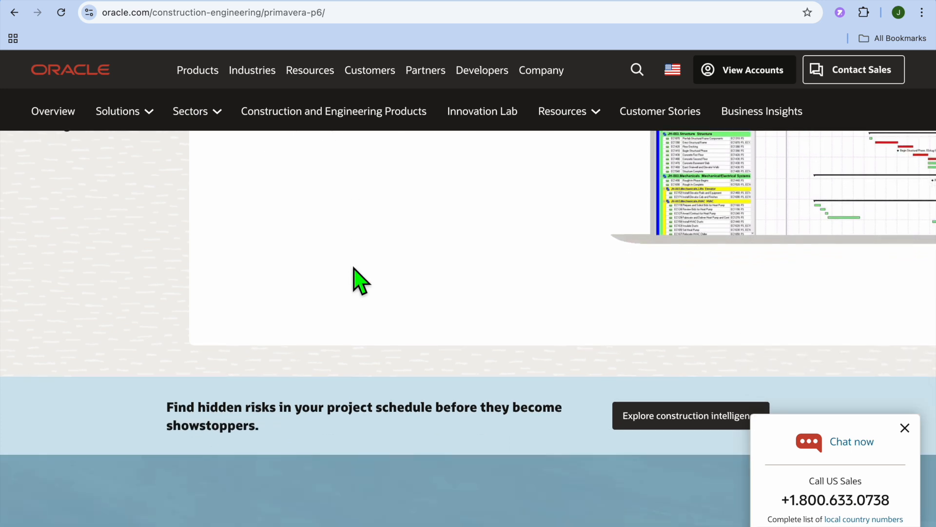
{"action": "scroll", "scroll_direction": "down", "scroll_amount": 3}
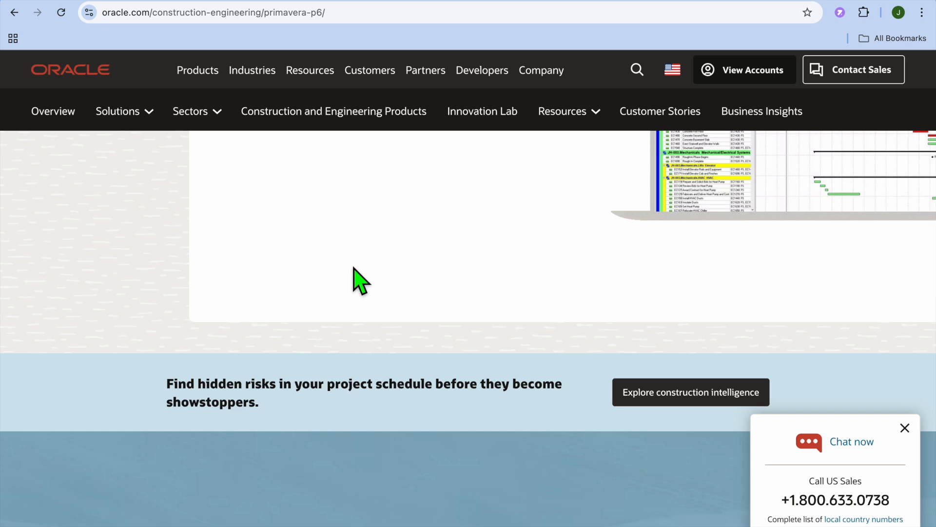
{"action": "scroll", "scroll_direction": "down", "scroll_amount": 3}
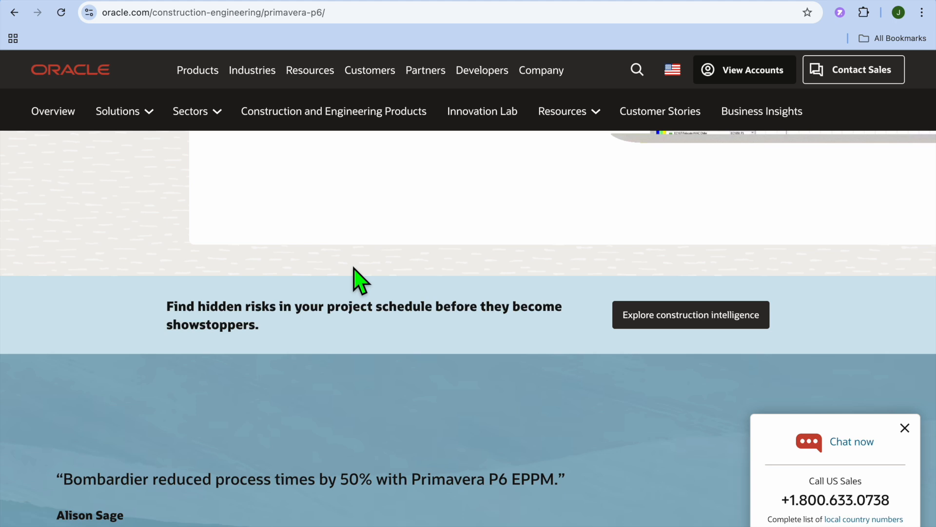
{"action": "scroll", "scroll_direction": "down", "scroll_amount": 3}
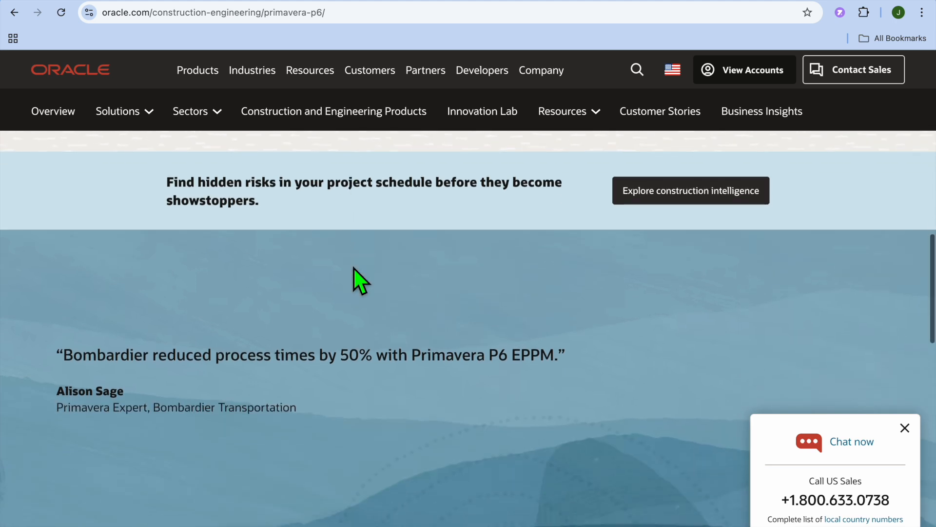
{"action": "scroll", "scroll_direction": "down", "scroll_amount": 3}
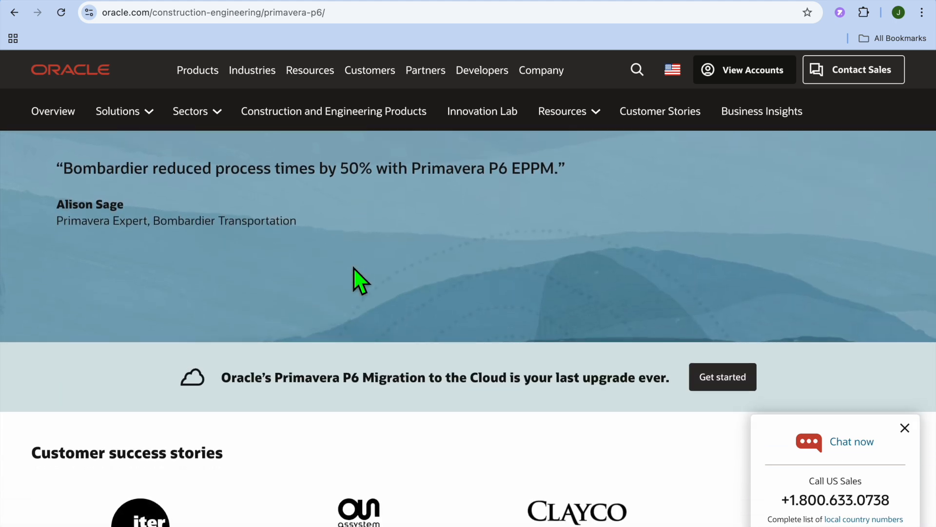
{"action": "scroll", "scroll_direction": "down", "scroll_amount": 3}
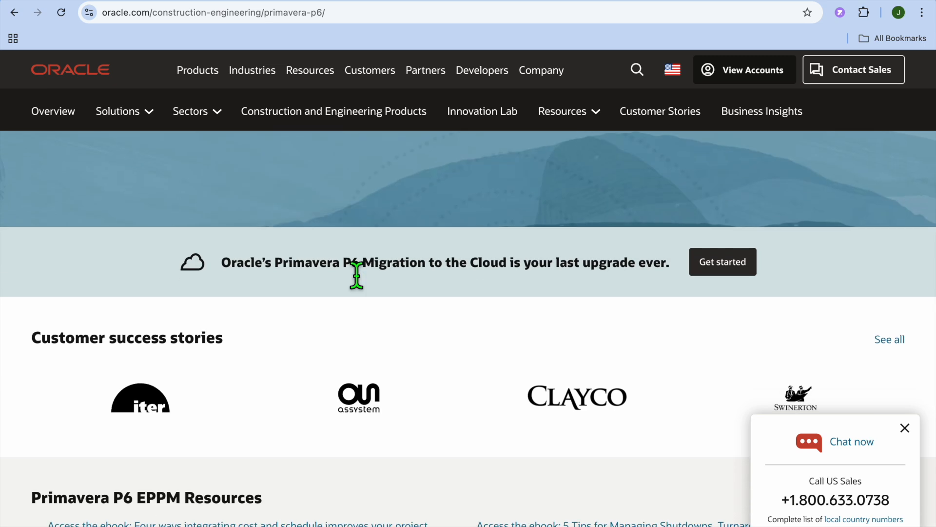
{"action": "scroll", "scroll_direction": "down", "scroll_amount": 3}
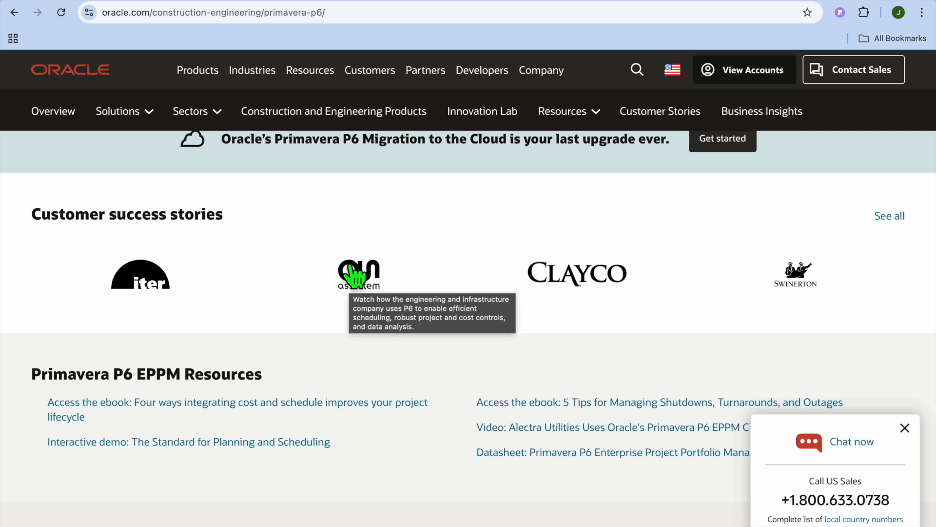
{"action": "scroll", "scroll_direction": "down", "scroll_amount": 3}
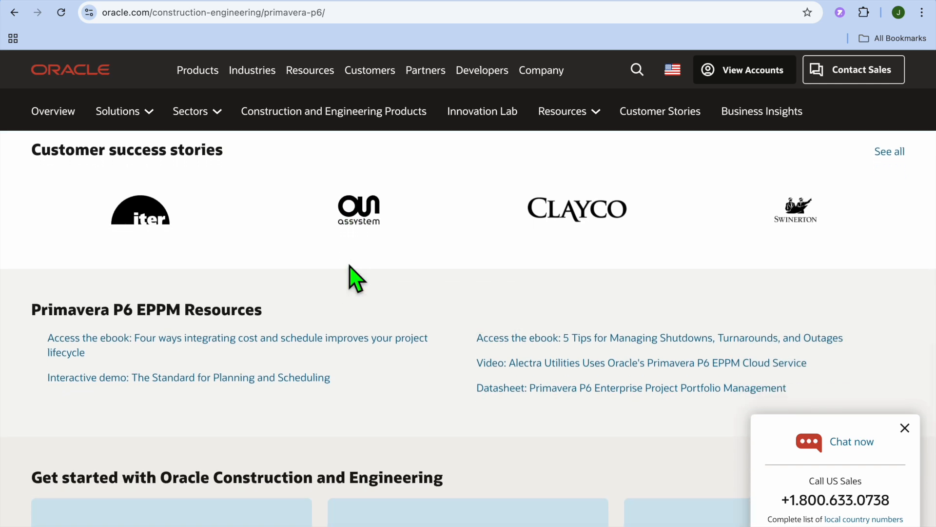
{"action": "scroll", "scroll_direction": "down", "scroll_amount": 3}
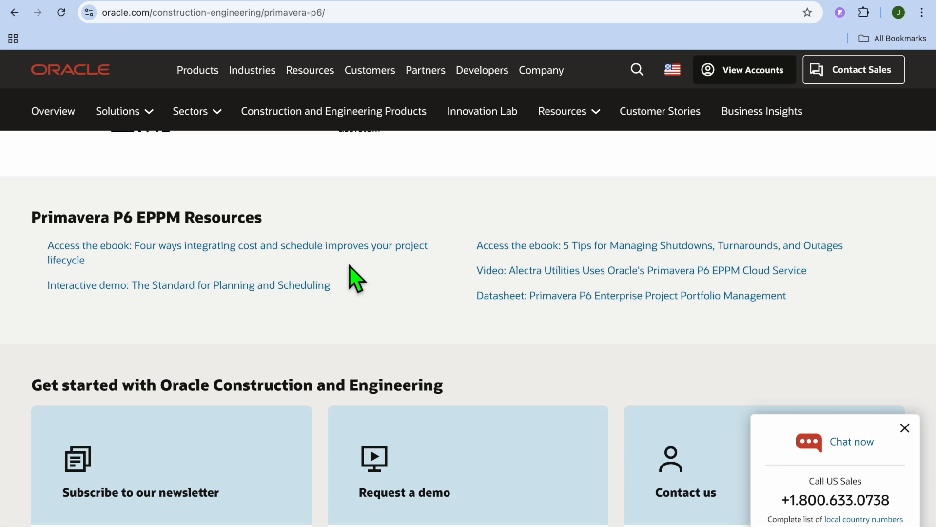
{"action": "scroll", "scroll_direction": "down", "scroll_amount": 3}
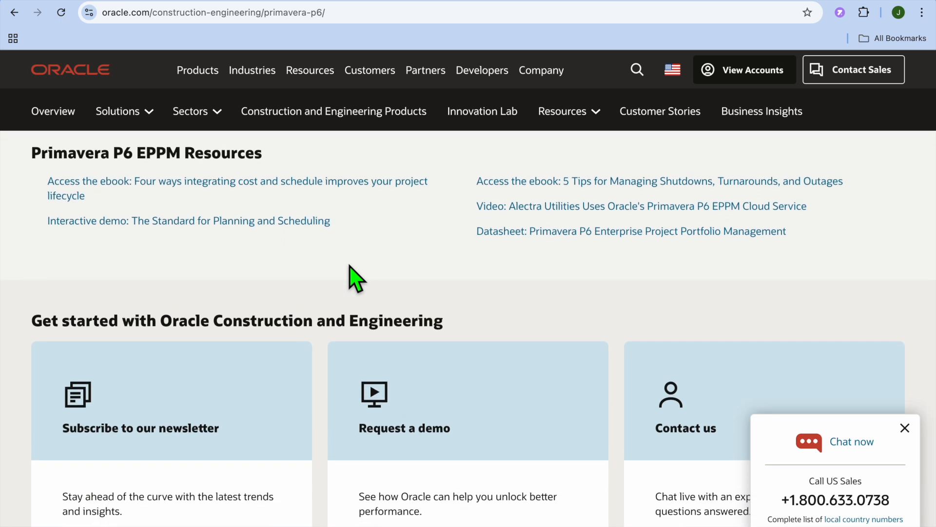
{"action": "scroll", "scroll_direction": "down", "scroll_amount": 3}
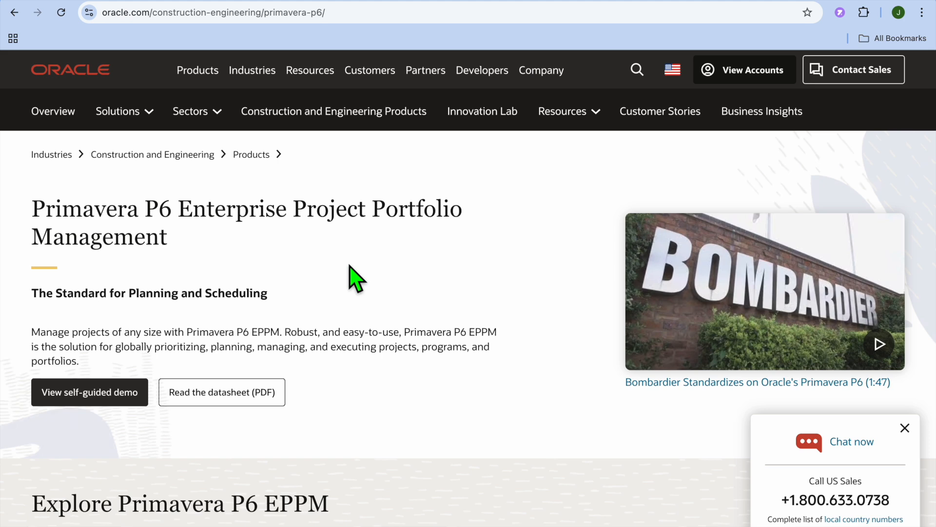
- Load microsoft.com/en-us/microsoft-365/planner/microsoft-project and scroll through the new Planner section to Choose your plan
{"action": "type", "text": "microsoft.com/en-us/microsoft-365/planner/microsoft-project"}
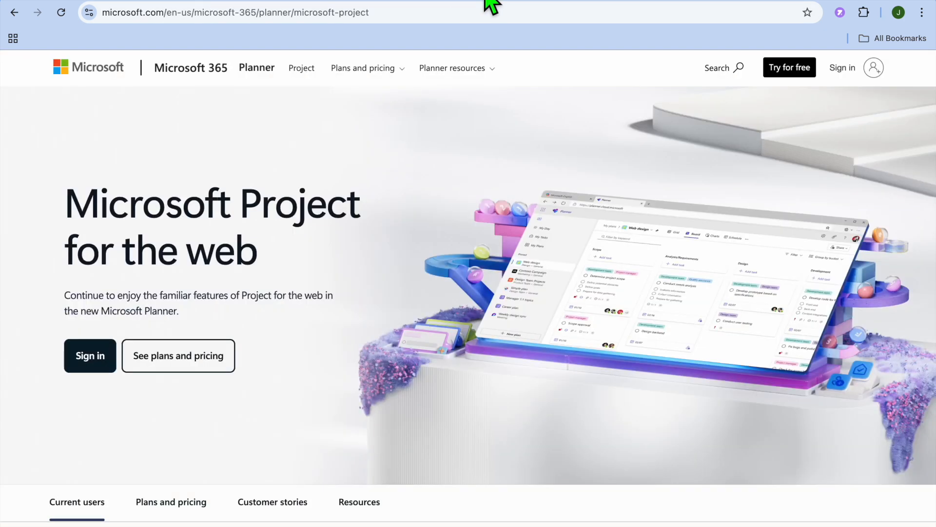
{"action": "mouse_move", "coordinate": [332, 433]}
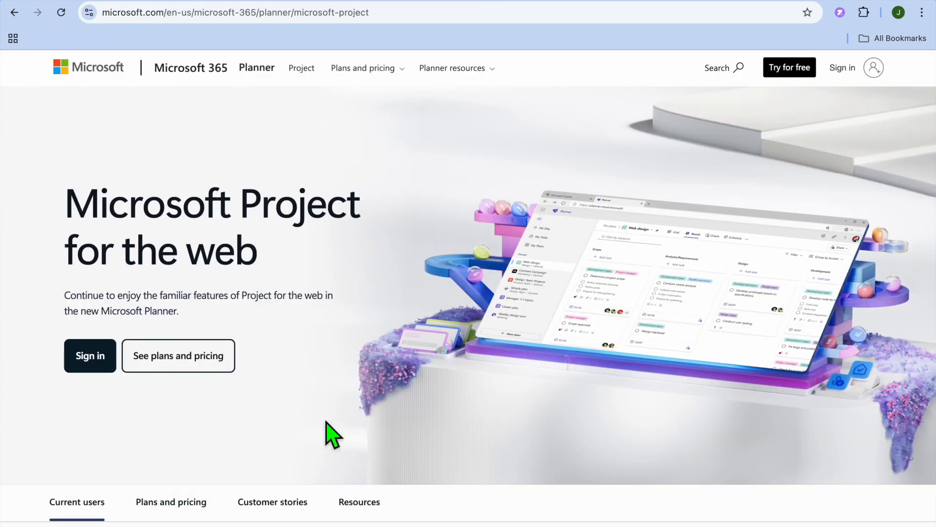
{"action": "scroll", "scroll_direction": "down", "scroll_amount": 3}
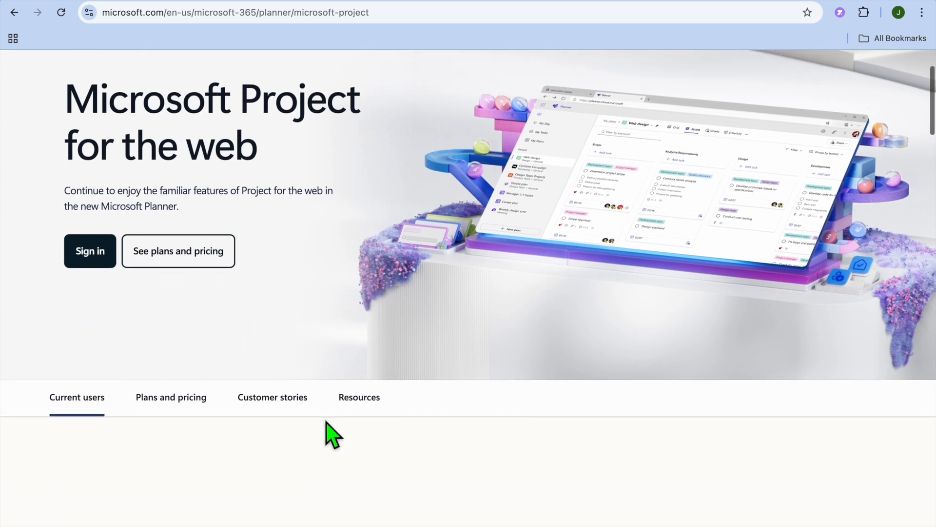
{"action": "scroll", "scroll_direction": "down", "scroll_amount": 3}
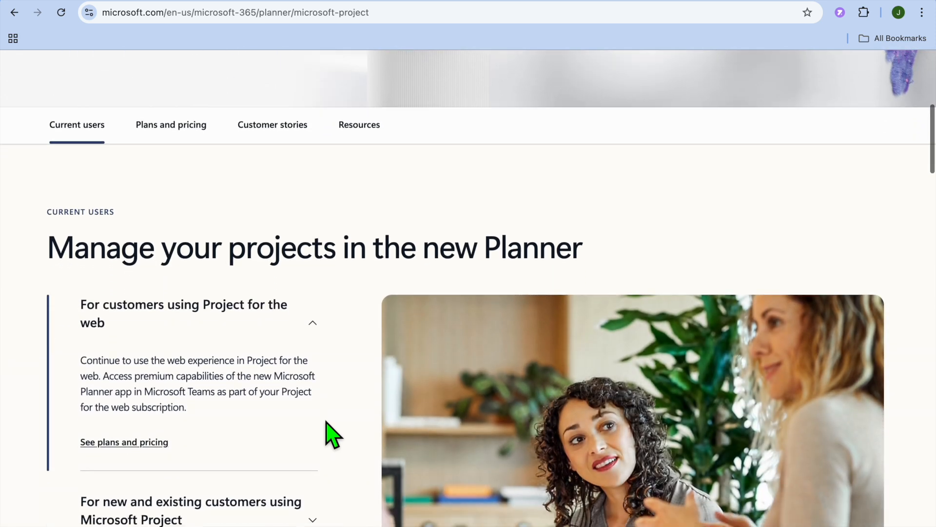
{"action": "scroll", "scroll_direction": "down", "scroll_amount": 3}
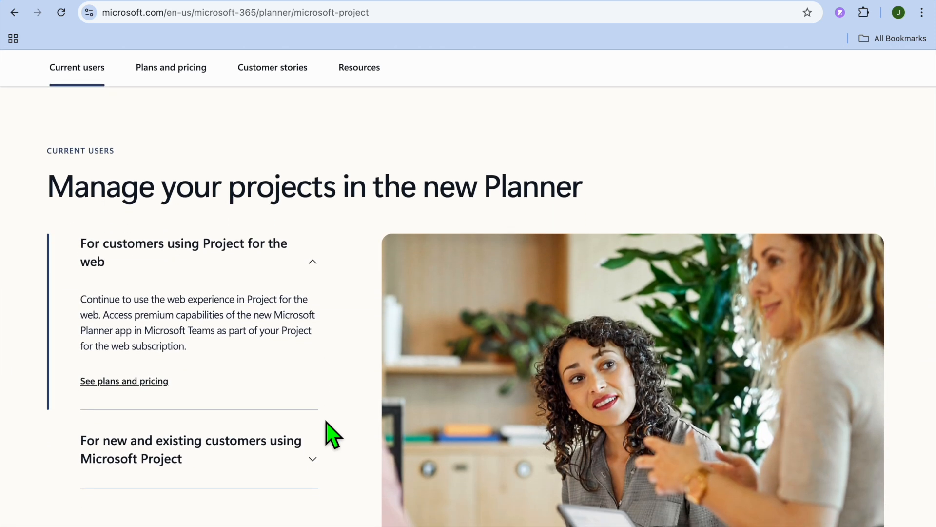
{"action": "scroll", "scroll_direction": "down", "scroll_amount": 3}
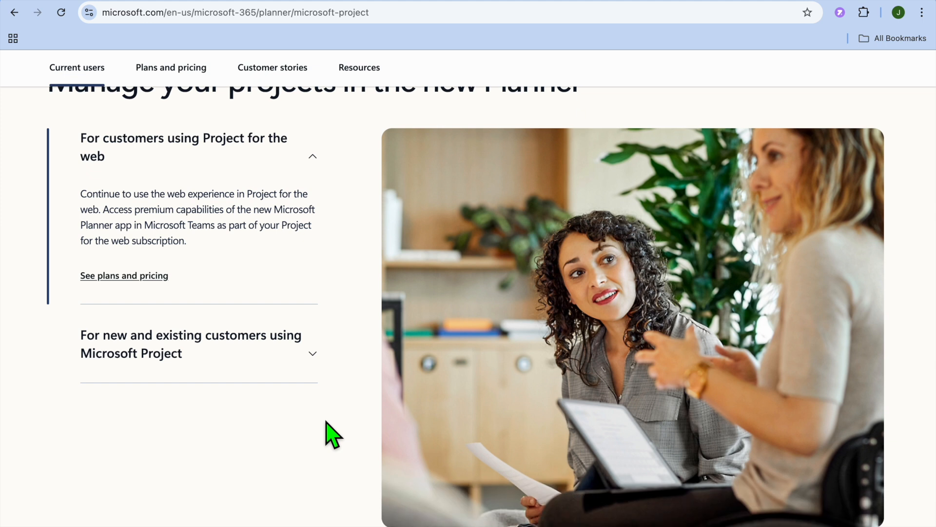
{"action": "scroll", "scroll_direction": "down", "scroll_amount": 3}
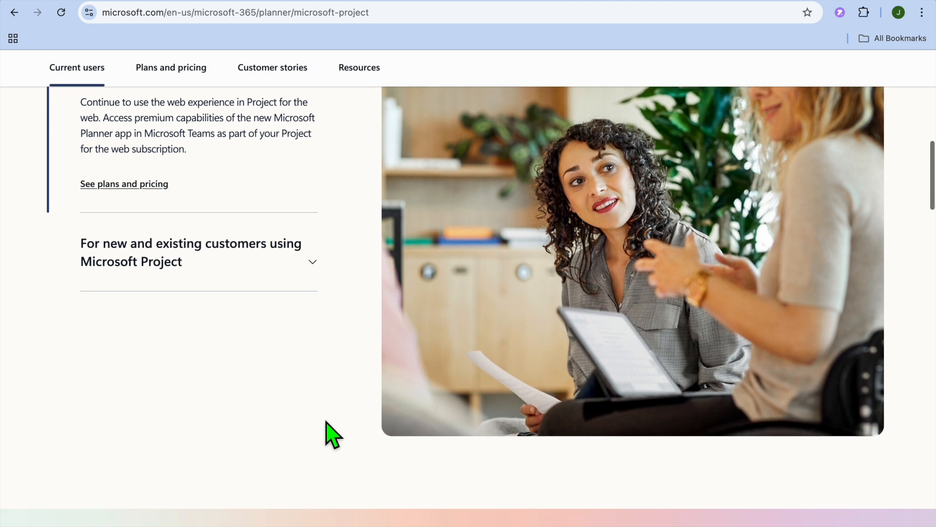
{"action": "scroll", "scroll_direction": "down", "scroll_amount": 3}
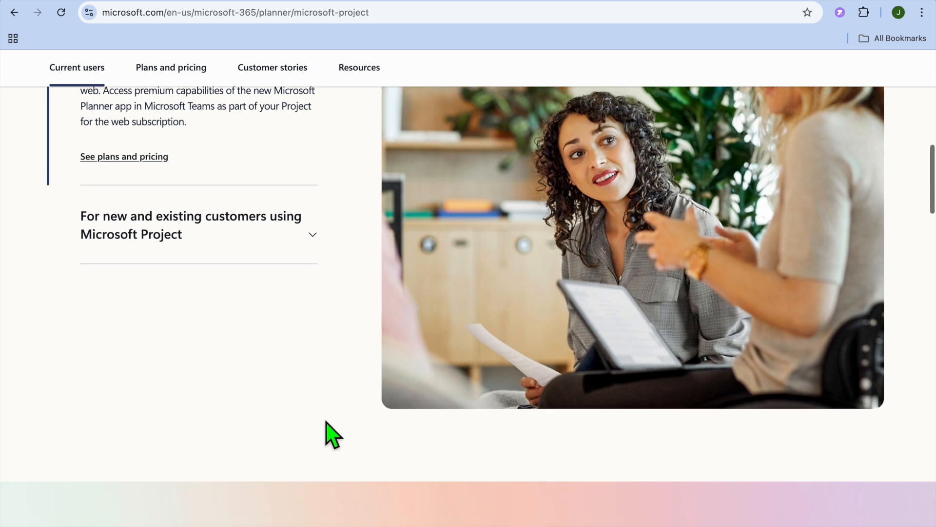
{"action": "scroll", "scroll_direction": "down", "scroll_amount": 3}
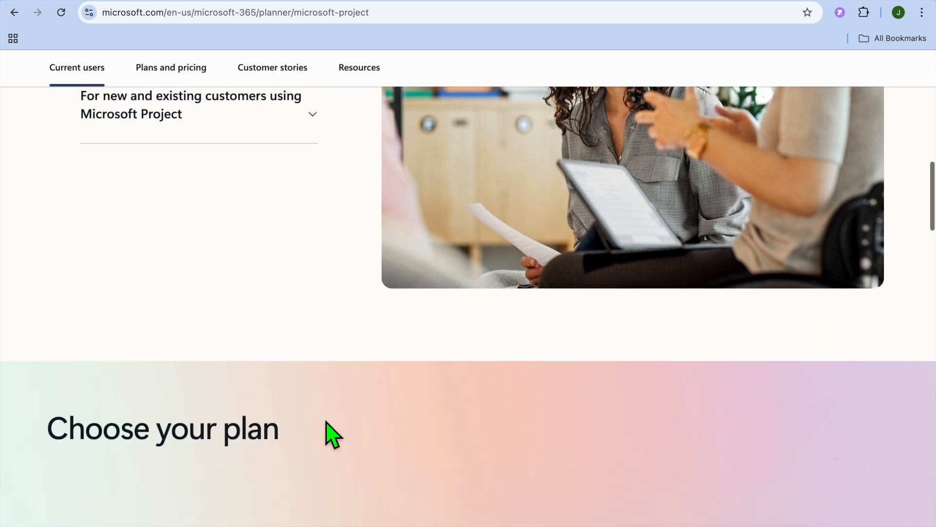
{"action": "scroll", "scroll_direction": "down", "scroll_amount": 3}
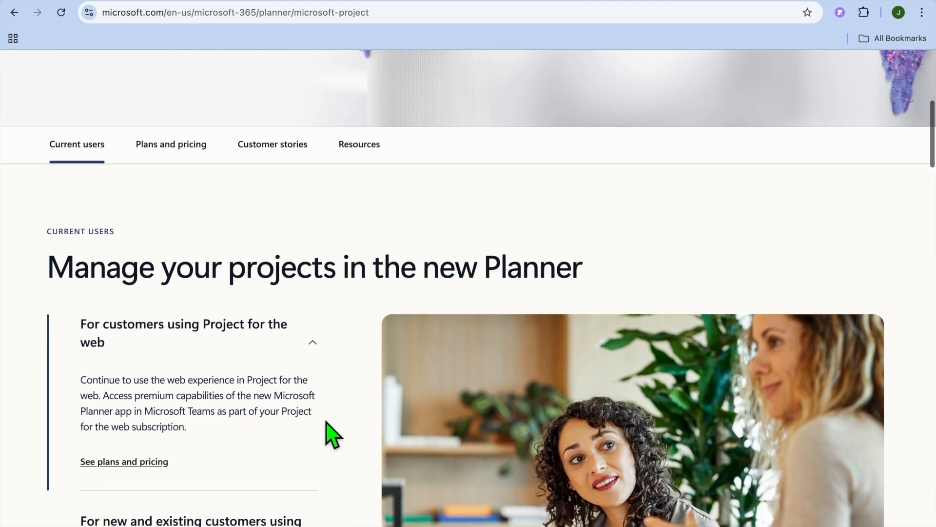
{"action": "scroll", "scroll_direction": "down", "scroll_amount": 3}
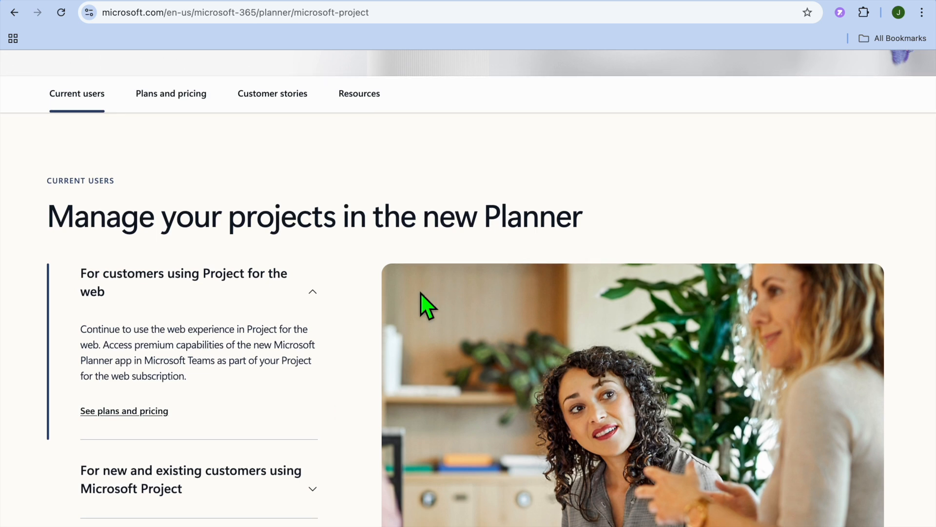
{"action": "mouse_move", "coordinate": [579, 119]}
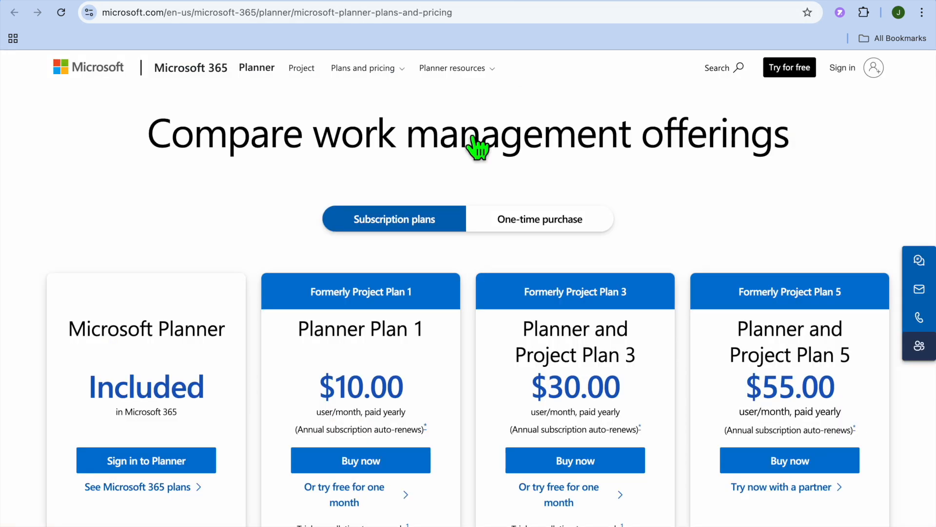
{"action": "mouse_move", "coordinate": [467, 221]}
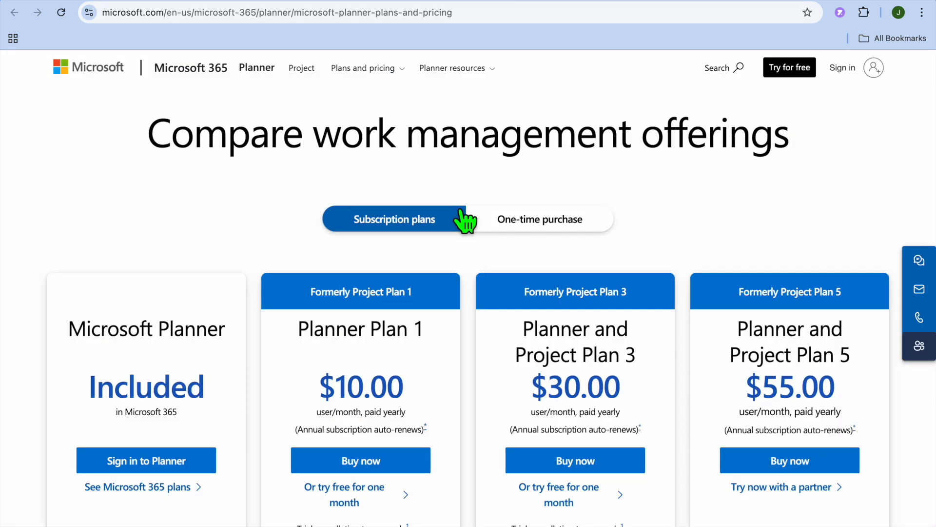
- Scroll through the Planner and Project plan cards comparing the $10, $30 and $55 tiers
{"action": "scroll", "scroll_direction": "down", "scroll_amount": 3}
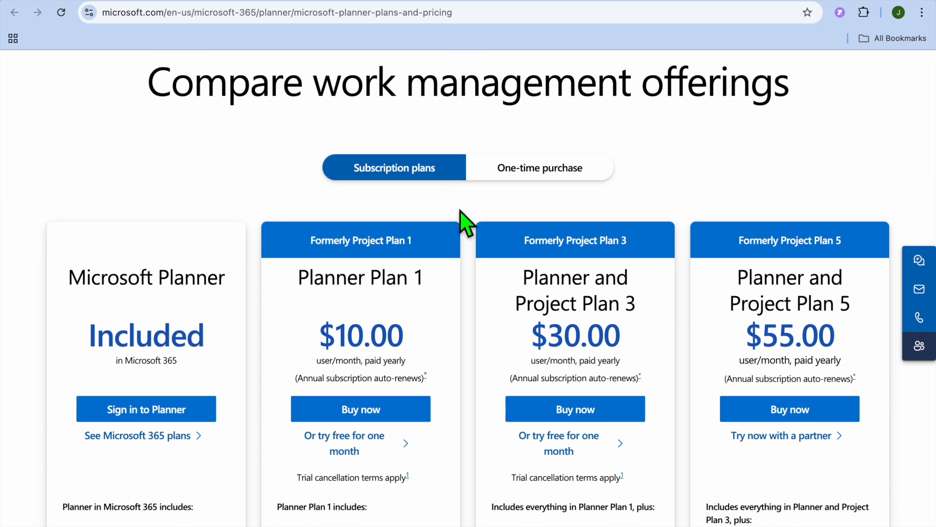
{"action": "scroll", "scroll_direction": "down", "scroll_amount": 3}
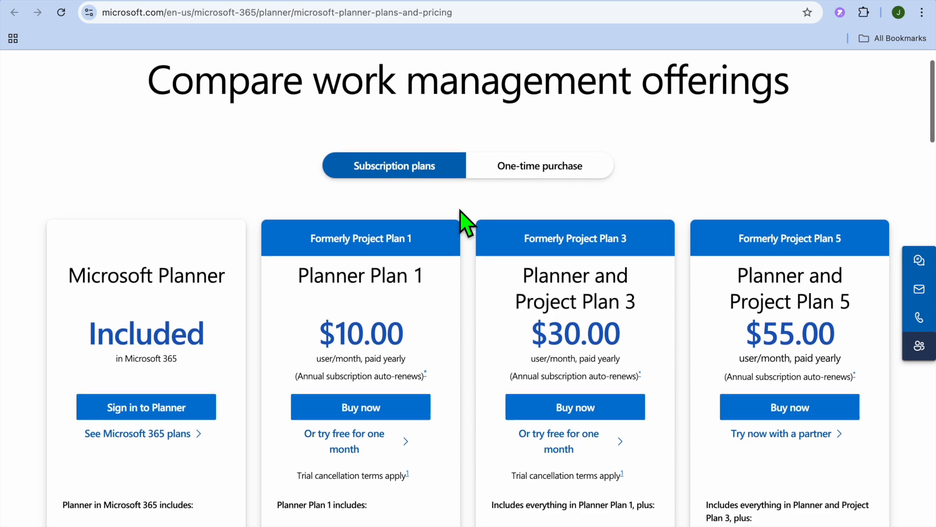
{"action": "scroll", "scroll_direction": "down", "scroll_amount": 3}
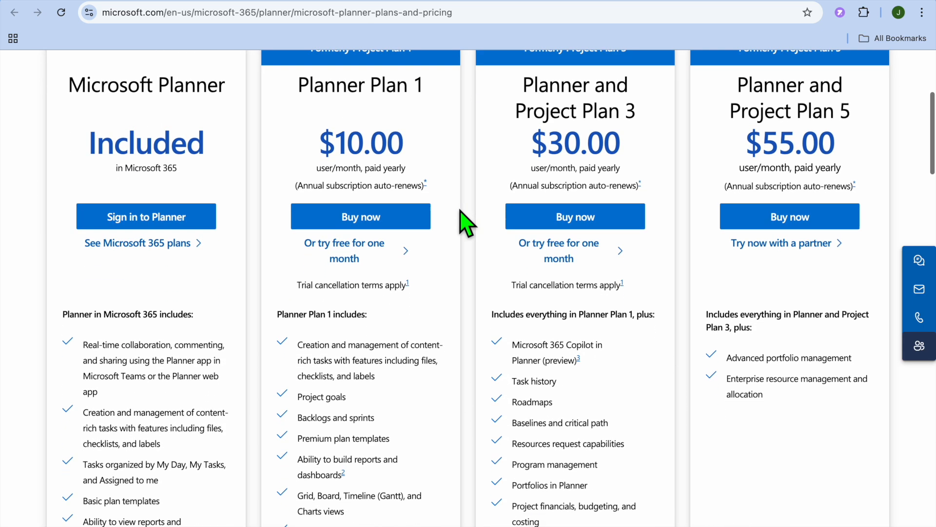
{"action": "scroll", "scroll_direction": "down", "scroll_amount": 3}
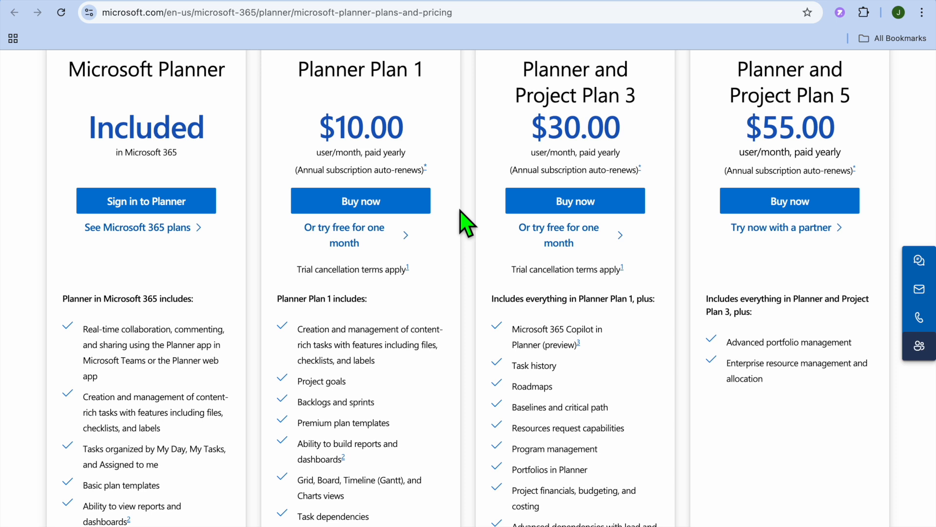
{"action": "scroll", "scroll_direction": "down", "scroll_amount": 3}
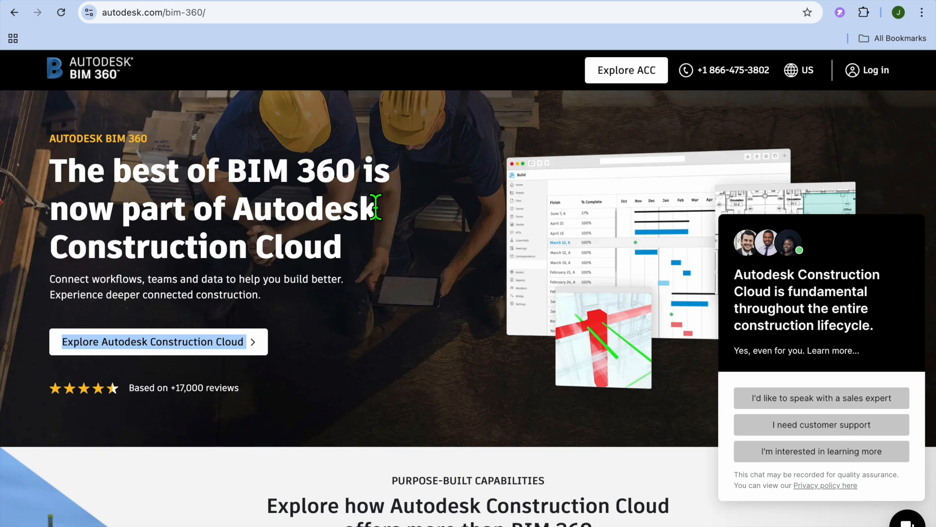
- Browse down the BIM 360 page through the Purpose-built capabilities cards, then ready the address bar
{"action": "scroll", "scroll_direction": "down", "scroll_amount": 3}
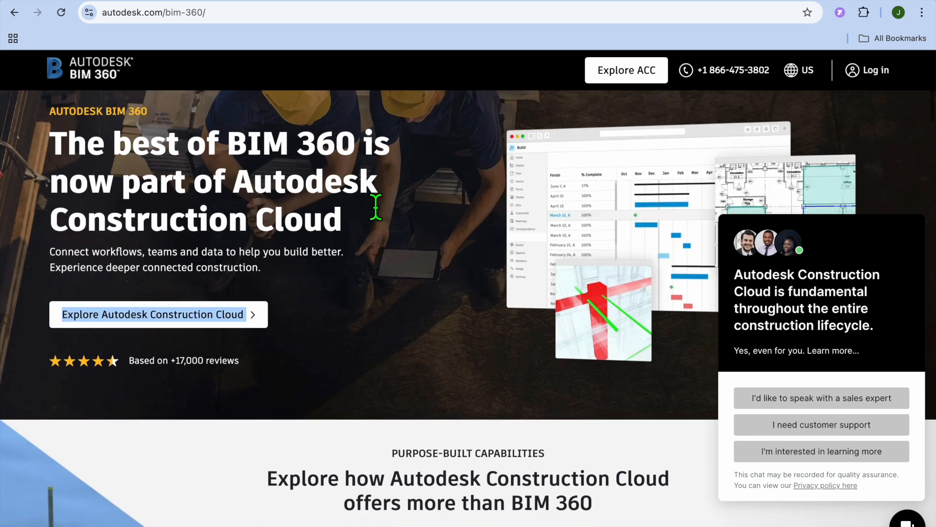
{"action": "scroll", "scroll_direction": "down", "scroll_amount": 3}
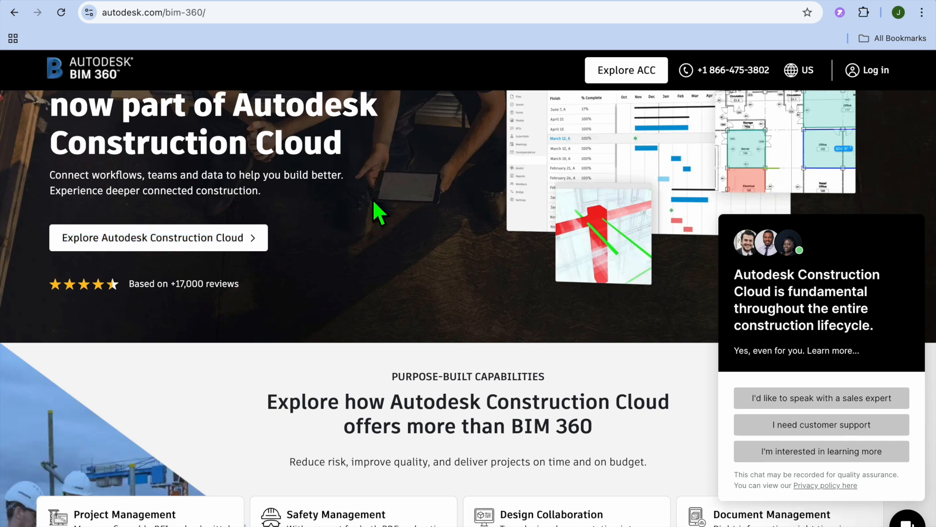
{"action": "scroll", "scroll_direction": "down", "scroll_amount": 3}
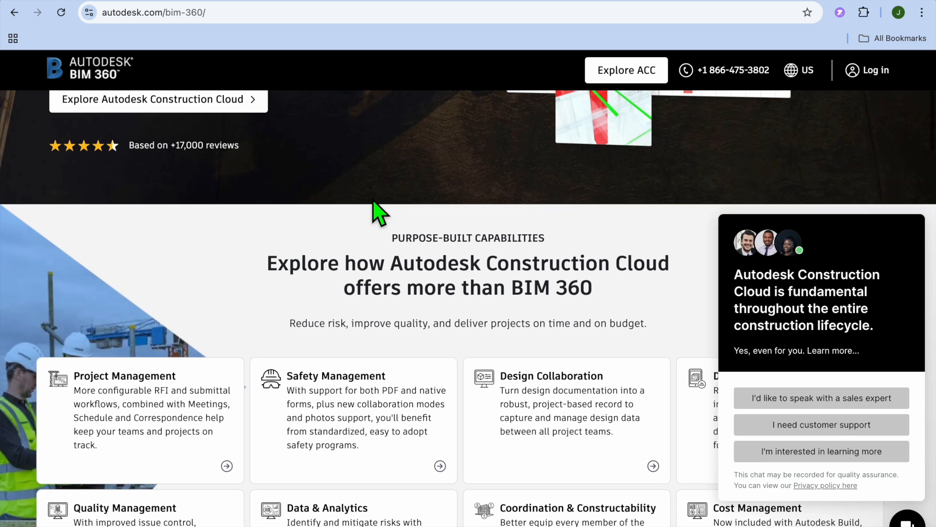
{"action": "scroll", "scroll_direction": "down", "scroll_amount": 3}
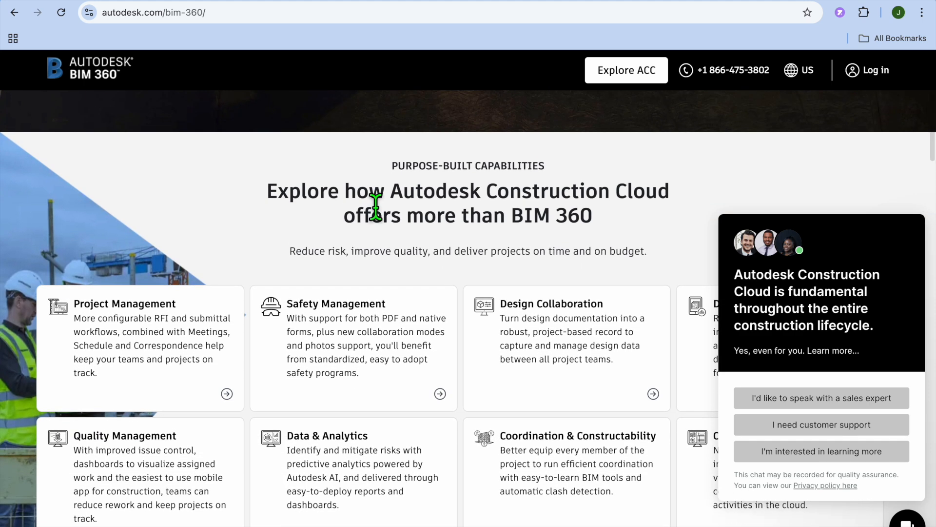
{"action": "scroll", "scroll_direction": "down", "scroll_amount": 3}
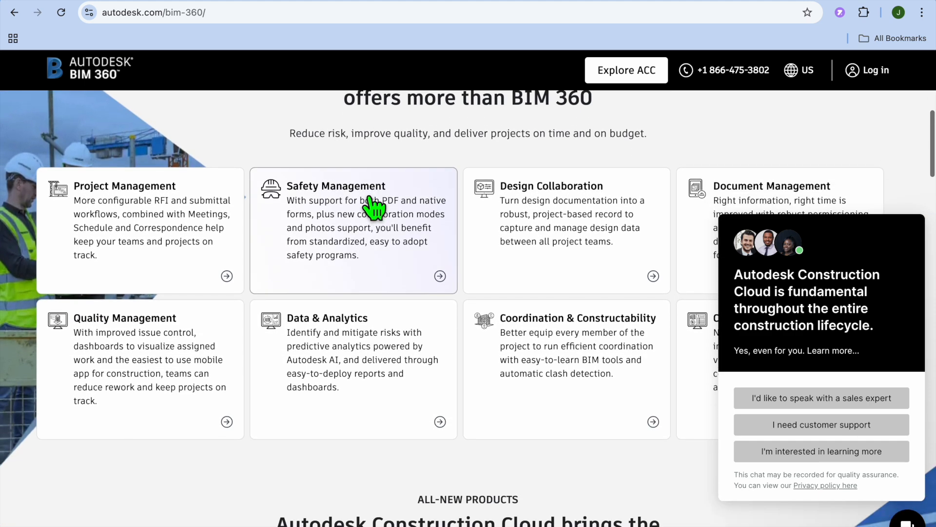
{"action": "scroll", "scroll_direction": "down", "scroll_amount": 3}
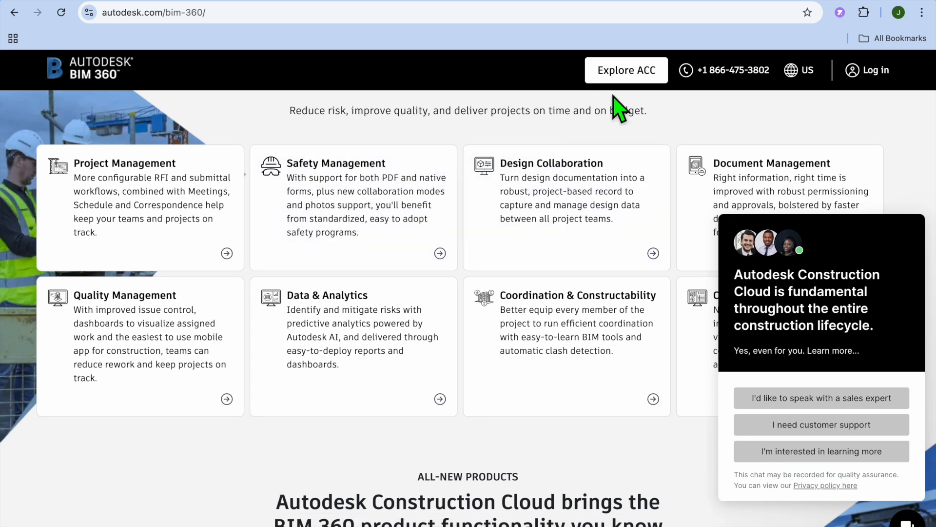
{"action": "mouse_move", "coordinate": [681, 13]}
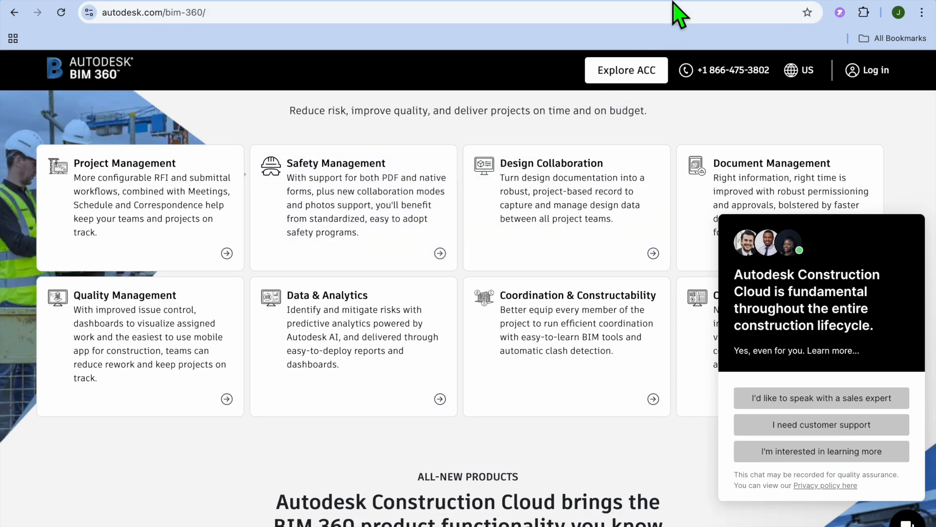
{"action": "left_click", "coordinate": [626, 70]}
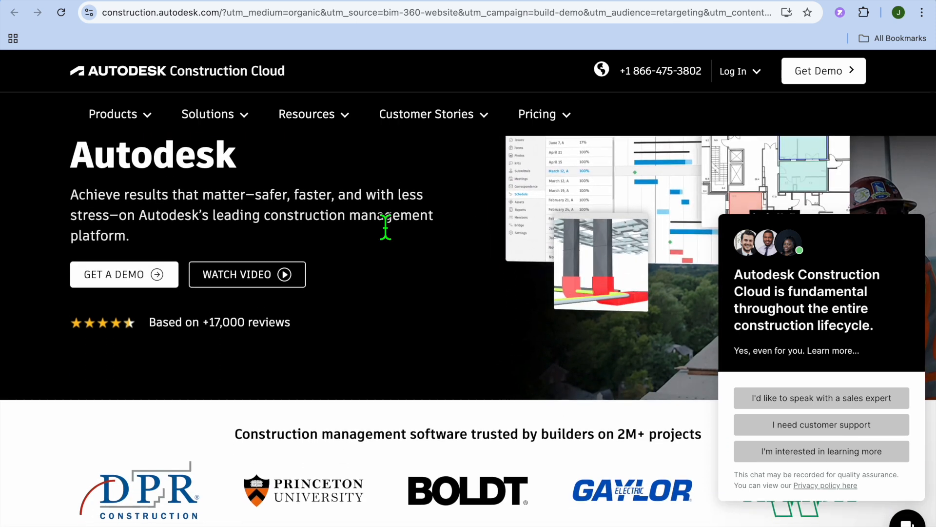
- Scroll into the Construction Cloud homepage and dismiss the sales chat pop-up
{"action": "scroll", "scroll_direction": "down", "scroll_amount": 3}
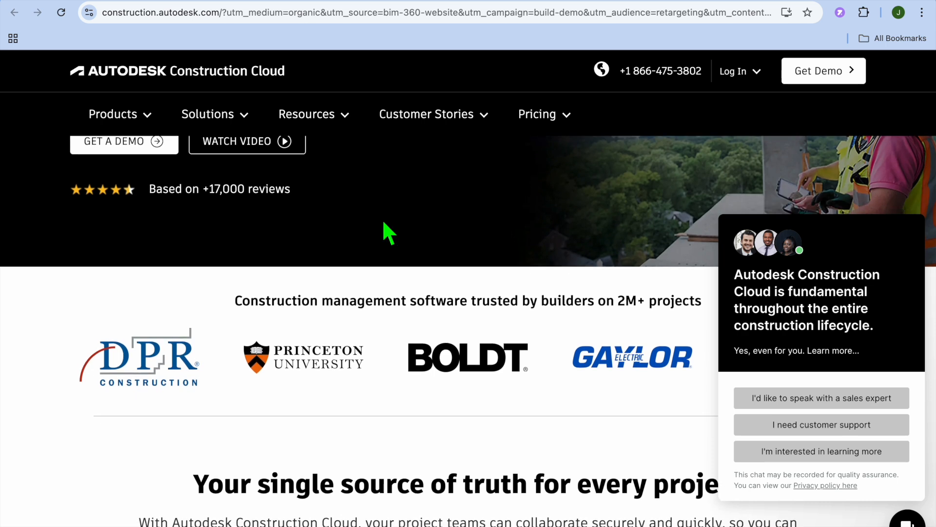
{"action": "scroll", "scroll_direction": "down", "scroll_amount": 3}
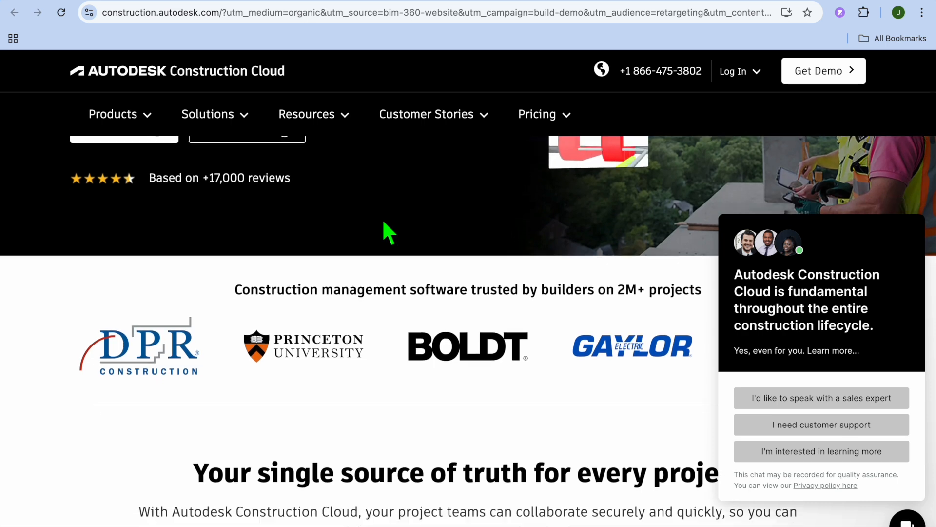
{"action": "scroll", "scroll_direction": "down", "scroll_amount": 3}
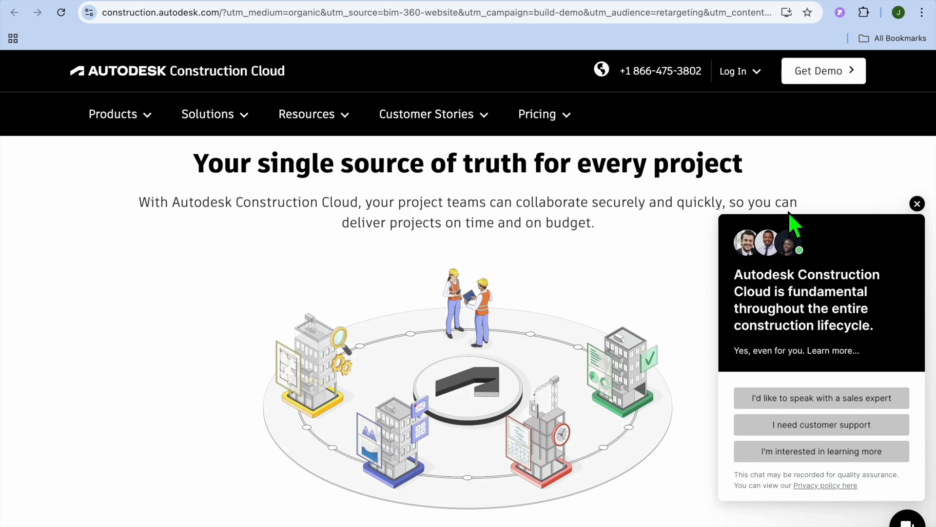
{"action": "left_click", "coordinate": [917, 204]}
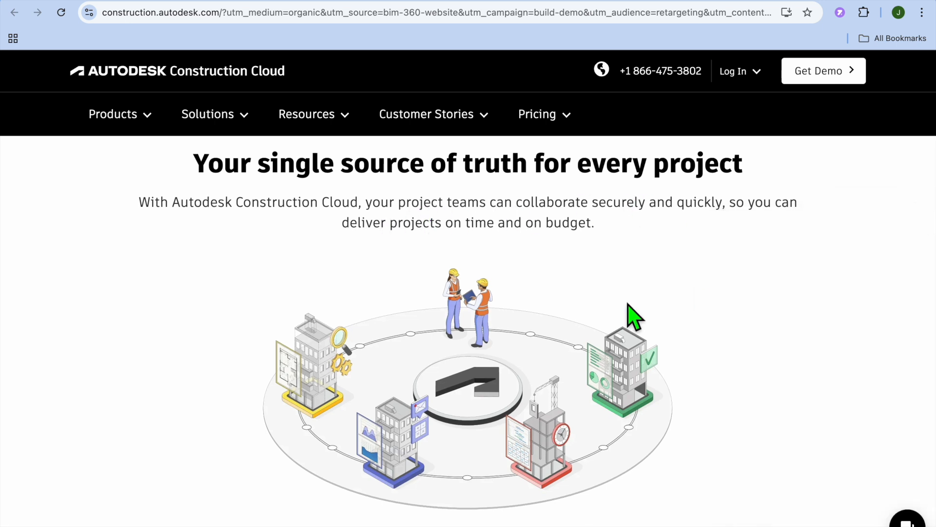
- Read through the General Contractors, Specialty Contractors and Owners sections, then go to Pricing
{"action": "scroll", "scroll_direction": "down", "scroll_amount": 3}
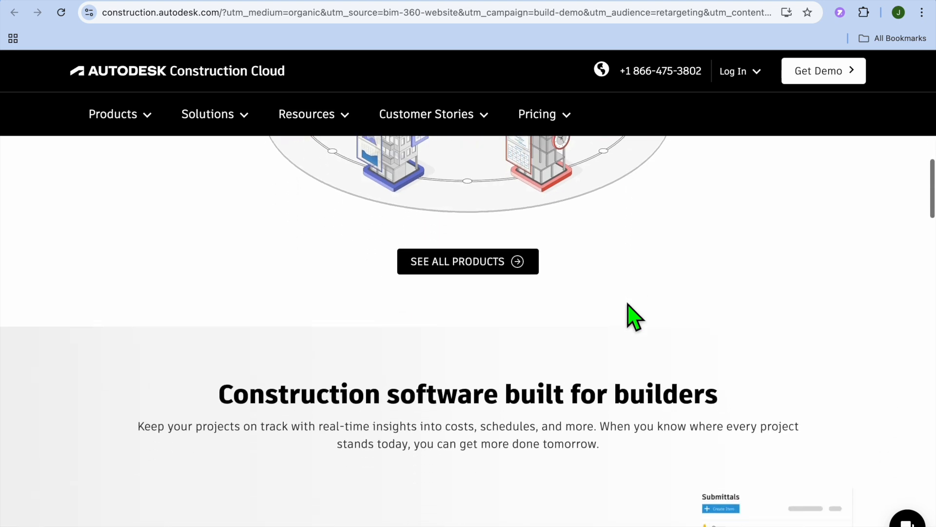
{"action": "scroll", "scroll_direction": "down", "scroll_amount": 3}
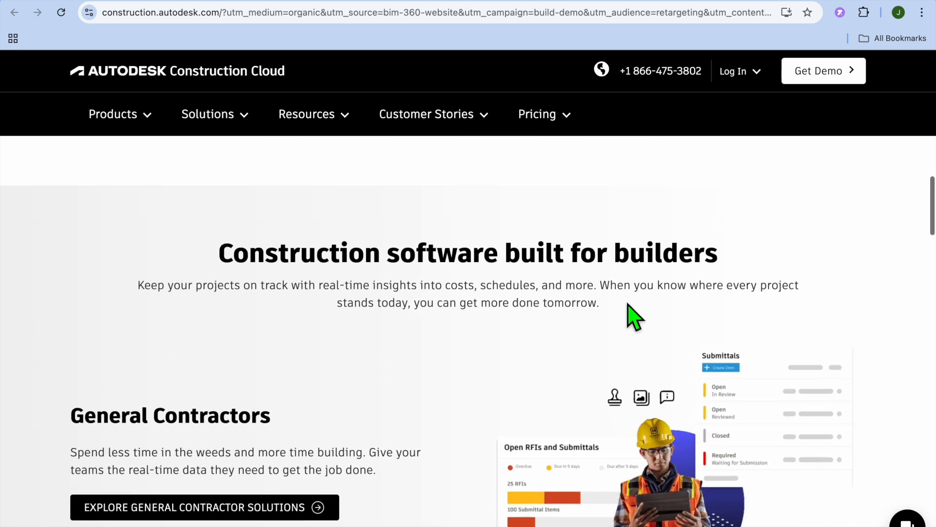
{"action": "scroll", "scroll_direction": "down", "scroll_amount": 3}
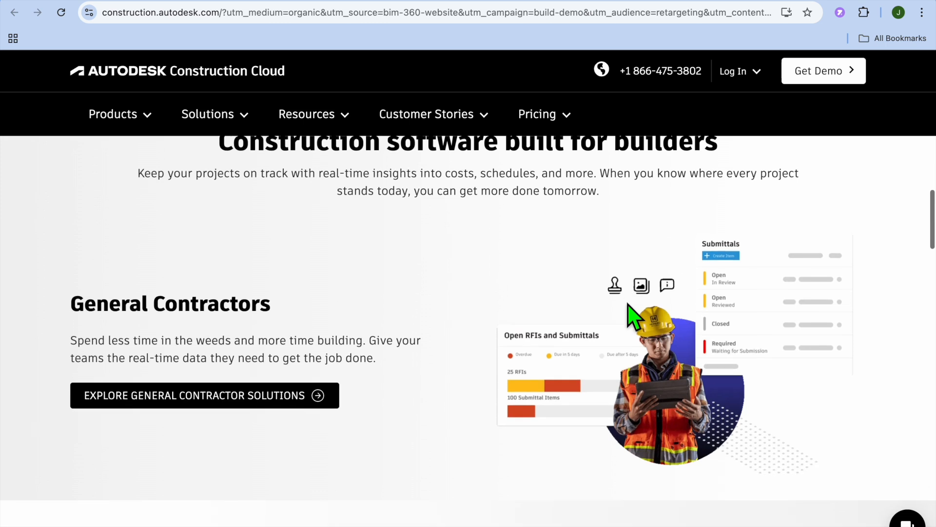
{"action": "scroll", "scroll_direction": "down", "scroll_amount": 3}
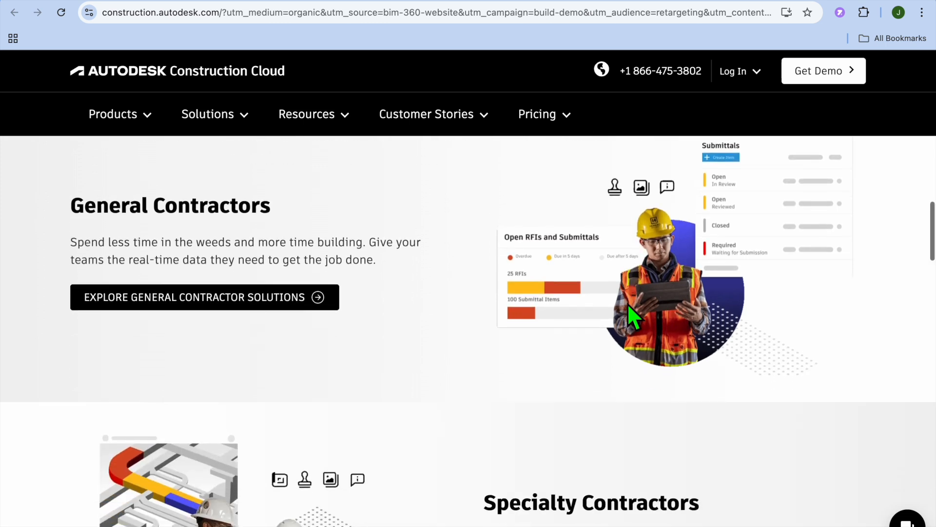
{"action": "scroll", "scroll_direction": "down", "scroll_amount": 3}
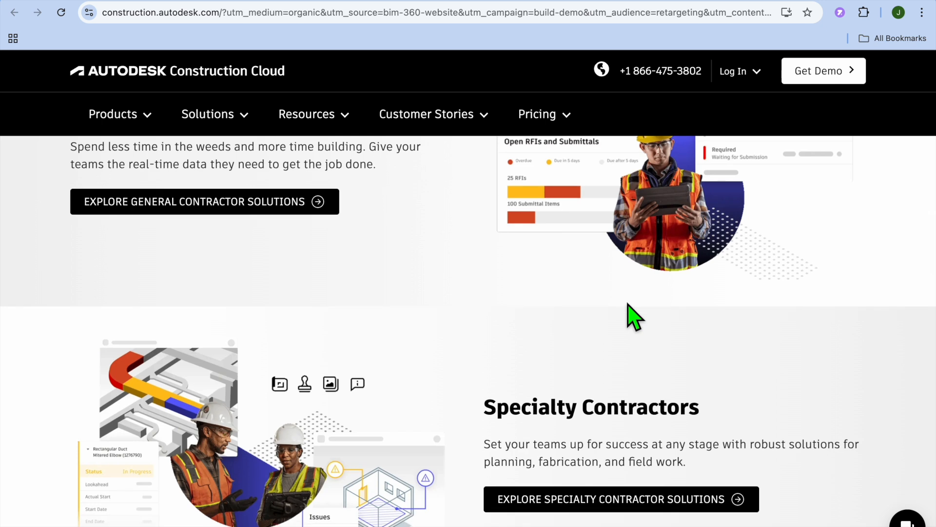
{"action": "scroll", "scroll_direction": "down", "scroll_amount": 3}
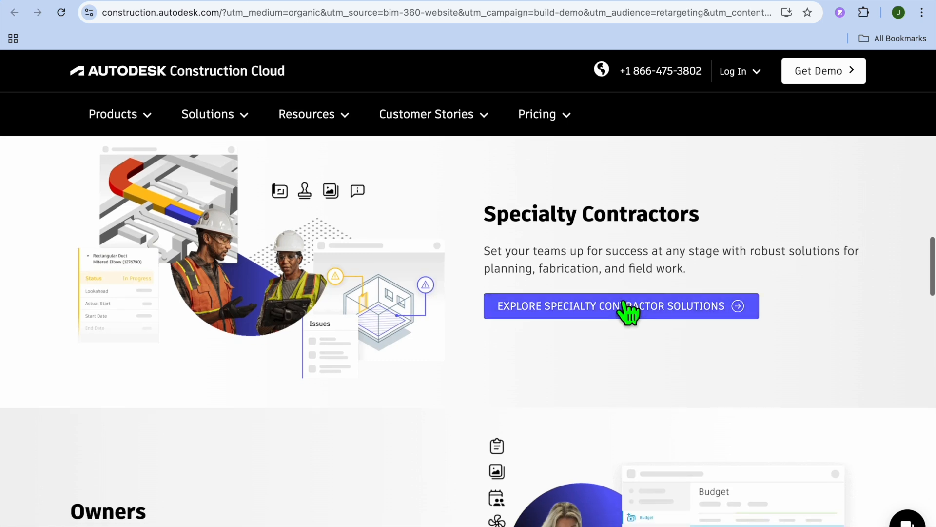
{"action": "scroll", "scroll_direction": "down", "scroll_amount": 3}
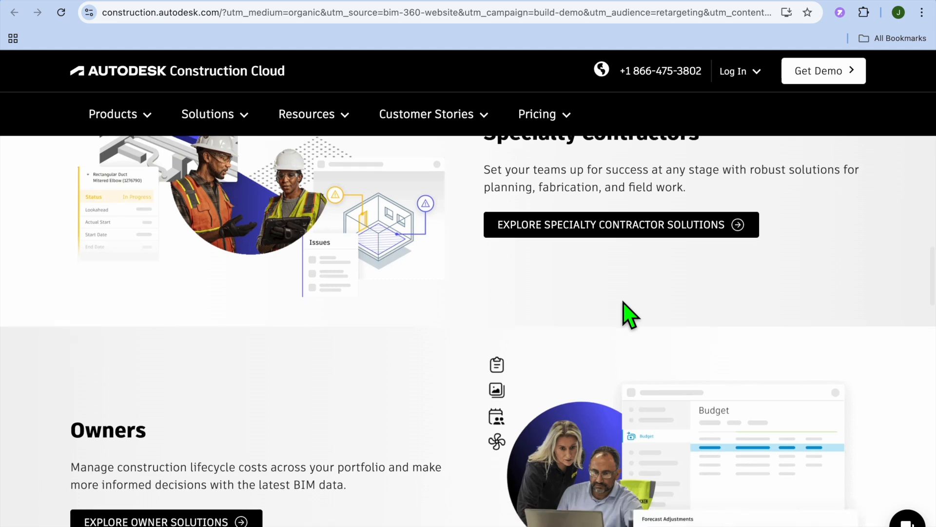
{"action": "scroll", "scroll_direction": "down", "scroll_amount": 3}
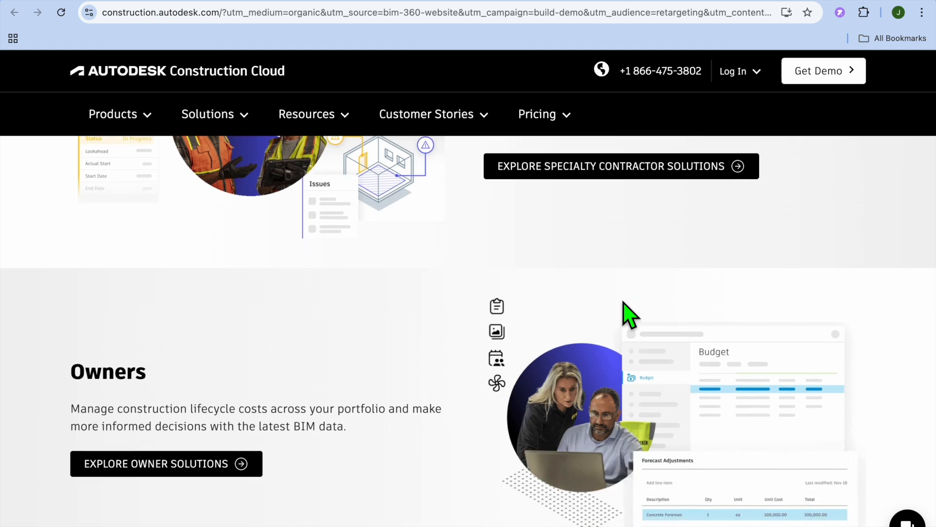
{"action": "scroll", "scroll_direction": "down", "scroll_amount": 3}
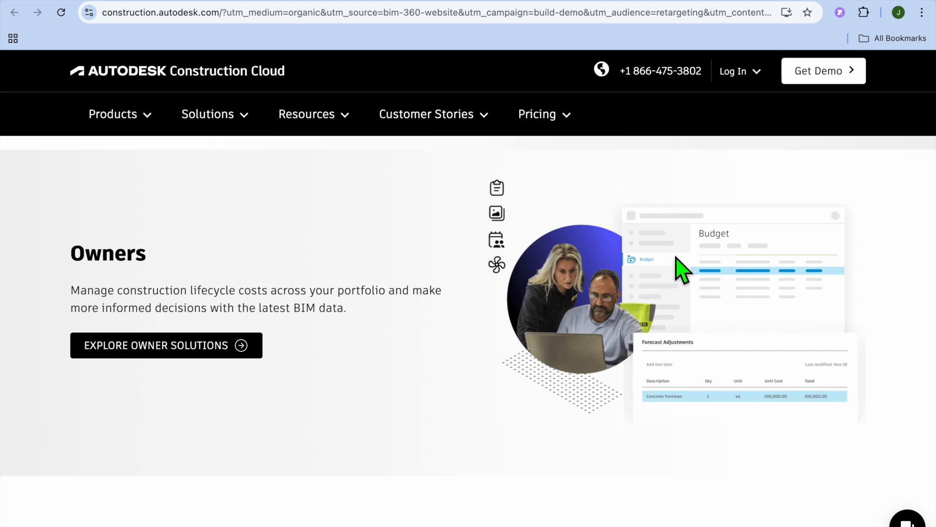
{"action": "scroll", "scroll_direction": "down", "scroll_amount": 3}
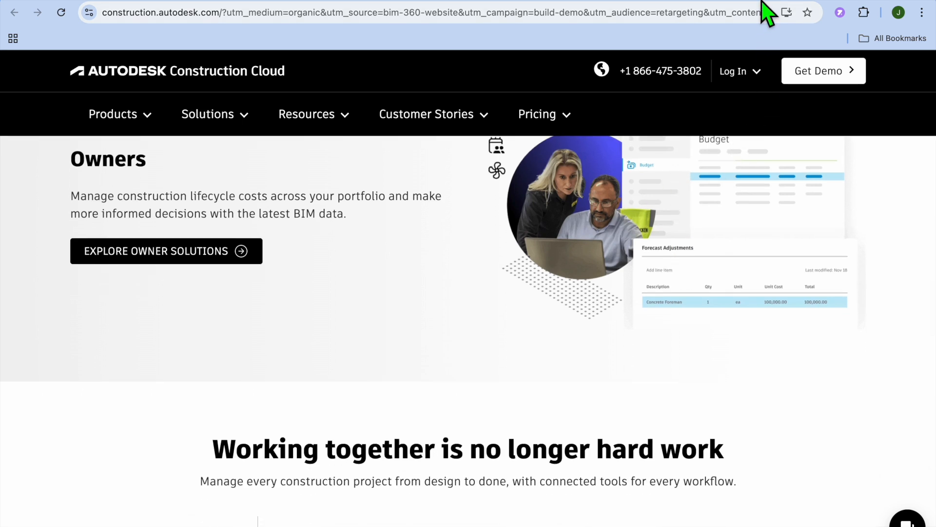
{"action": "left_click", "coordinate": [537, 114]}
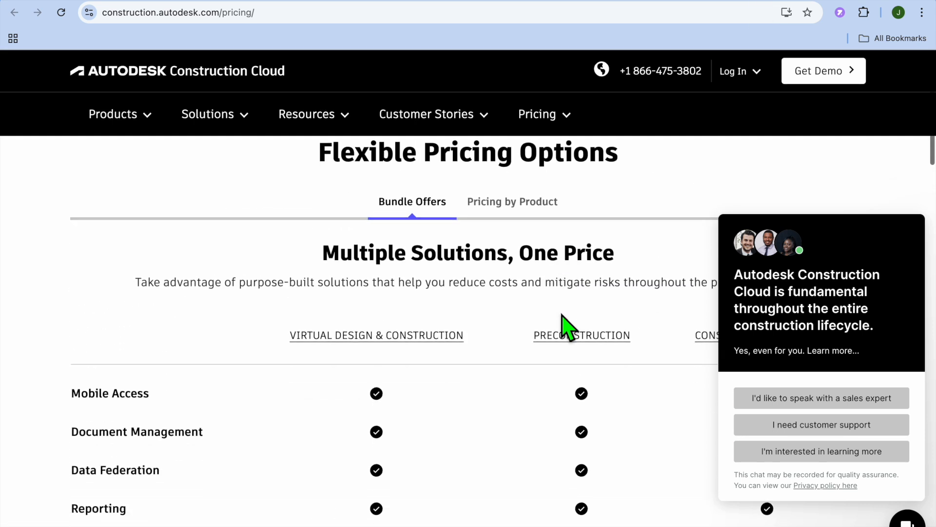
- Scroll the pricing page from Bundle Offers through the benefits down to the contact-sales footer
{"action": "scroll", "scroll_direction": "down", "scroll_amount": 3}
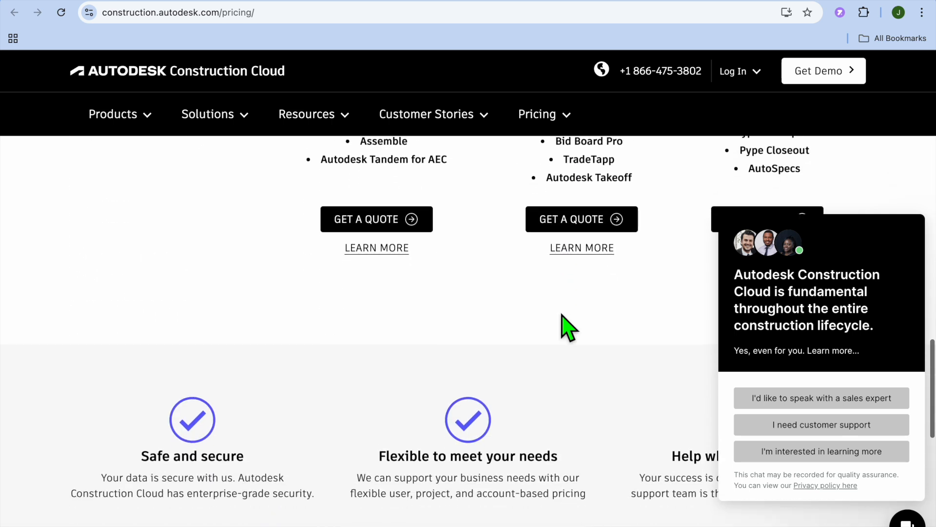
{"action": "mouse_move", "coordinate": [458, 249]}
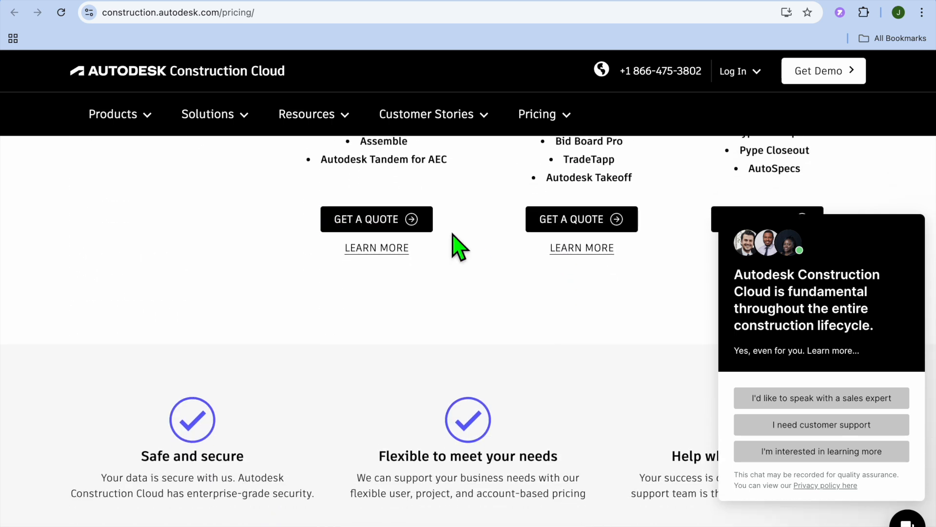
{"action": "scroll", "scroll_direction": "down", "scroll_amount": 3}
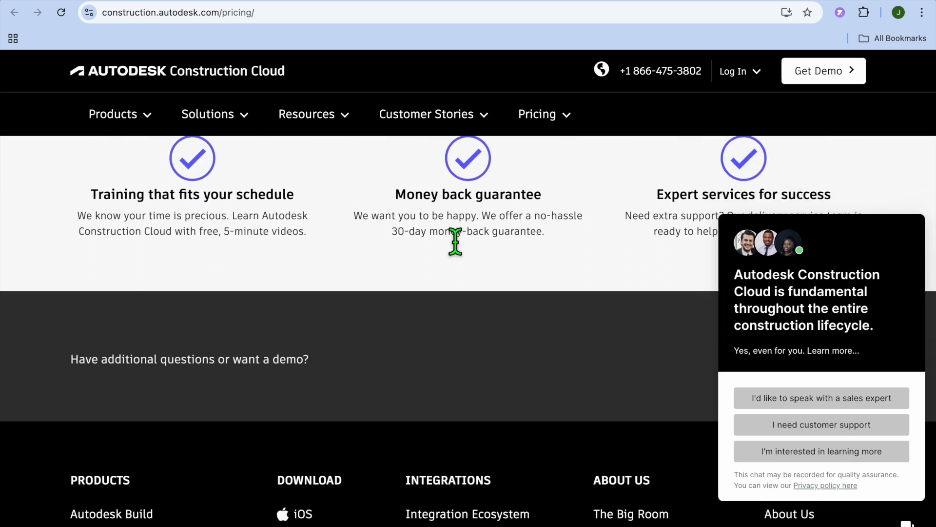
{"action": "scroll", "scroll_direction": "down", "scroll_amount": 3}
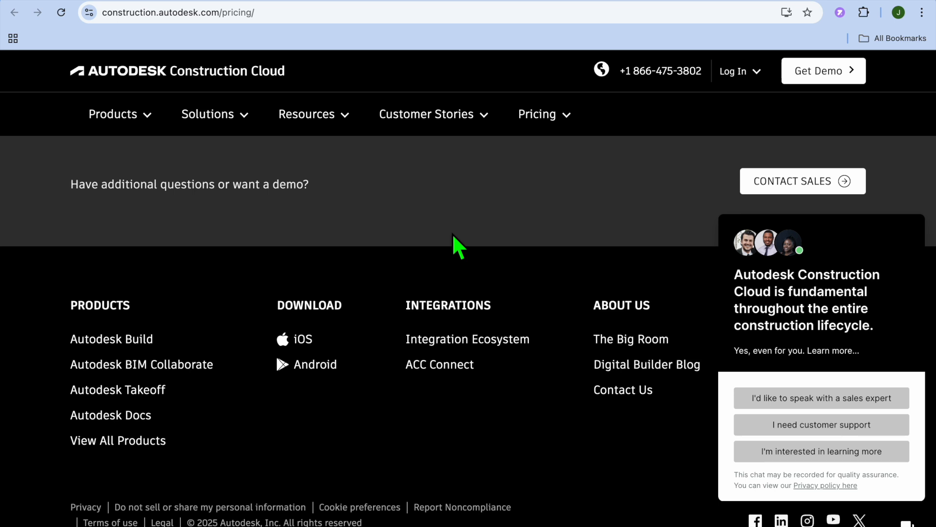
{"action": "mouse_move", "coordinate": [338, 179]}
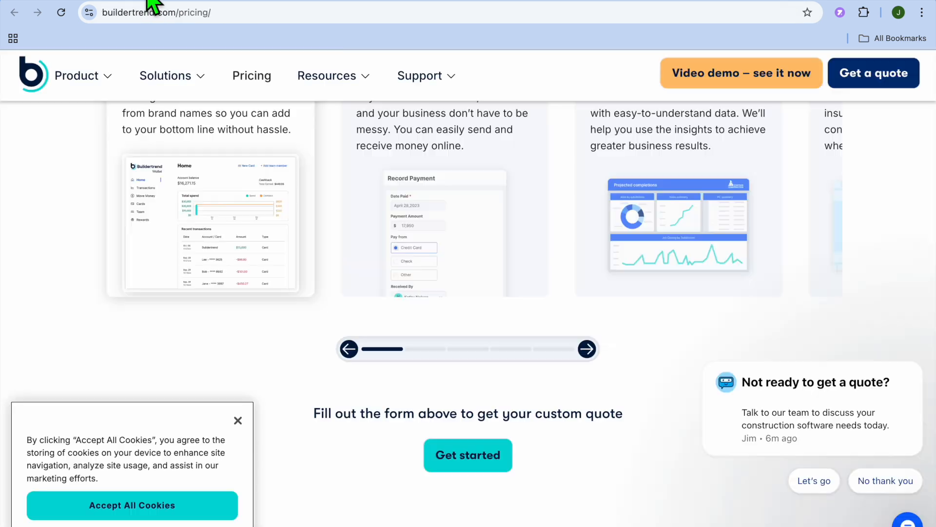
- Enter procore.com/quality-safety in the address bar to revisit an earlier site
{"action": "left_click", "coordinate": [166, 75]}
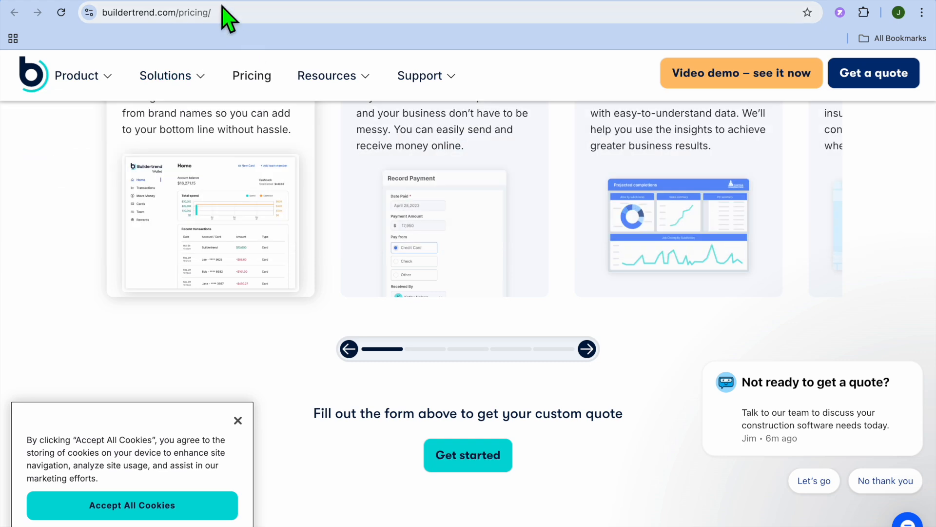
{"action": "type", "text": "procore.com/quality-safety"}
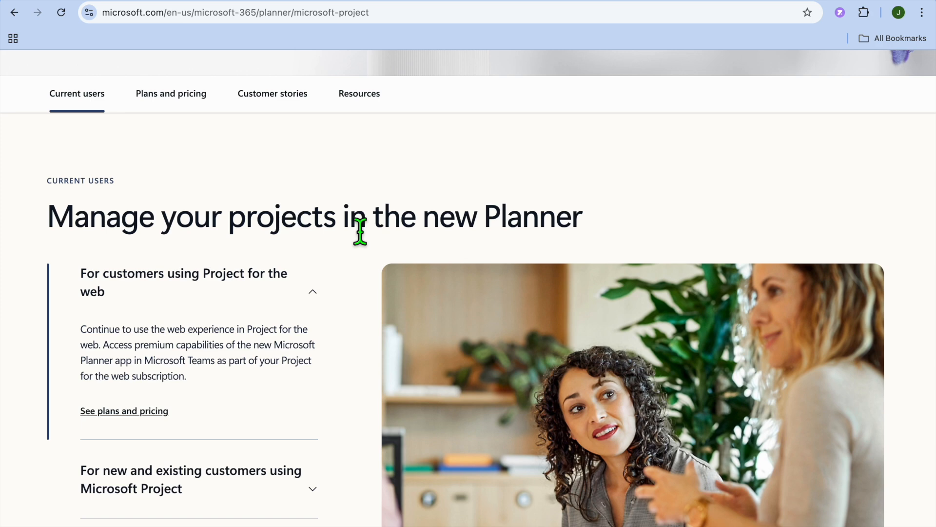
{"action": "mouse_move", "coordinate": [700, 72]}
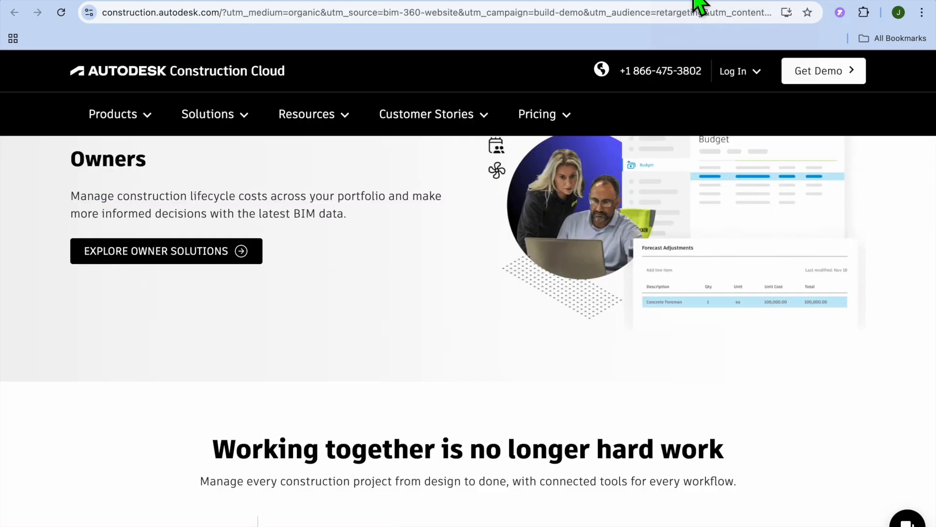
{"action": "mouse_move", "coordinate": [575, 188]}
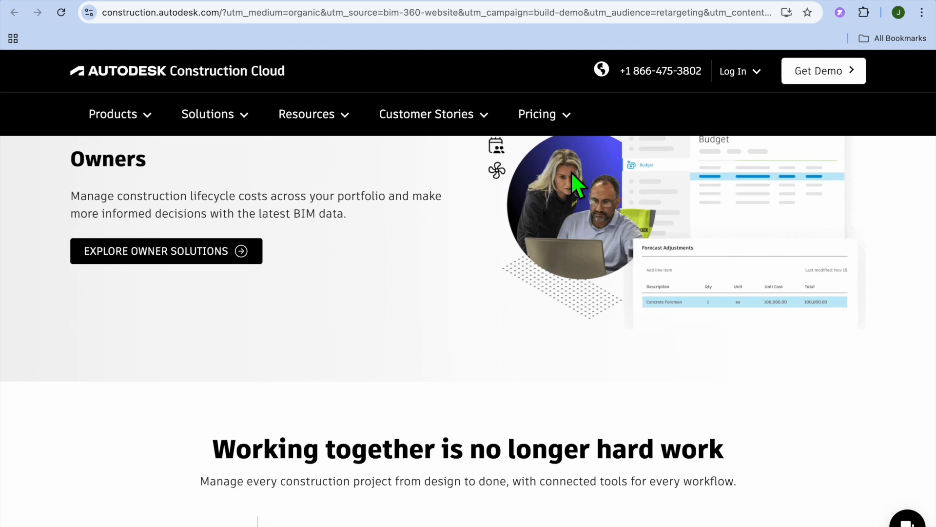